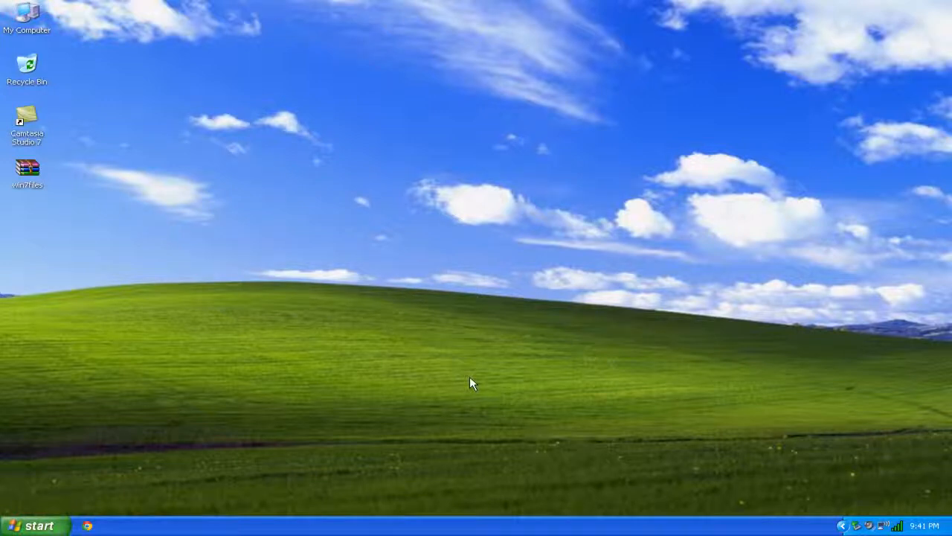
mouse_move(445, 352)
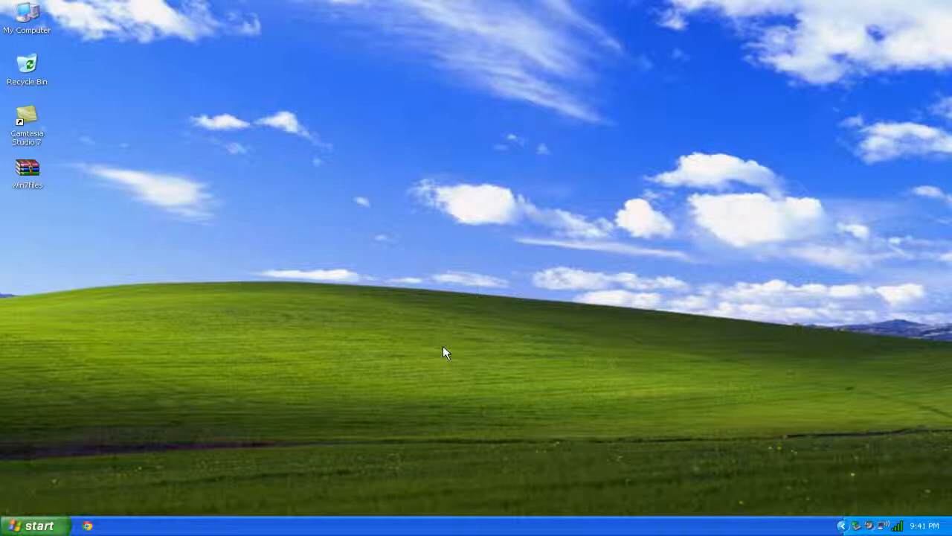
mouse_move(426, 362)
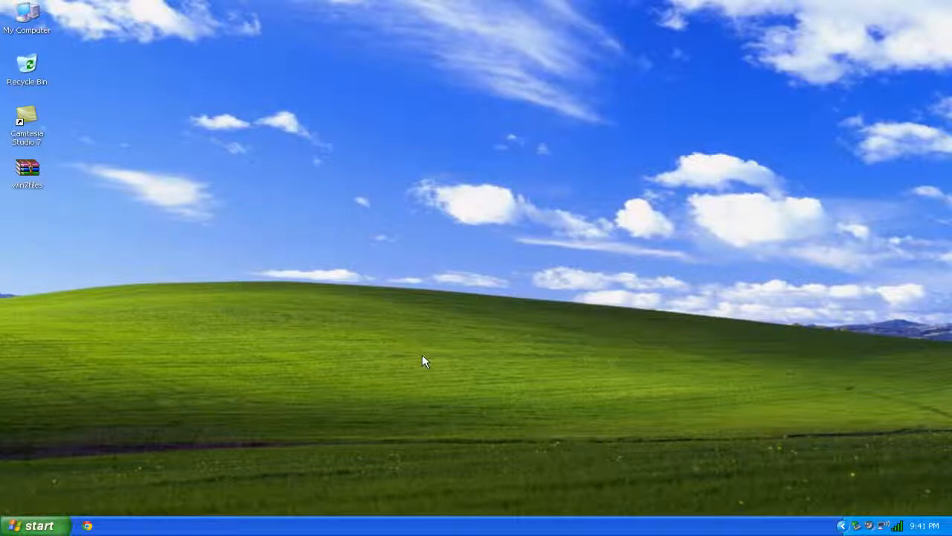
mouse_move(331, 277)
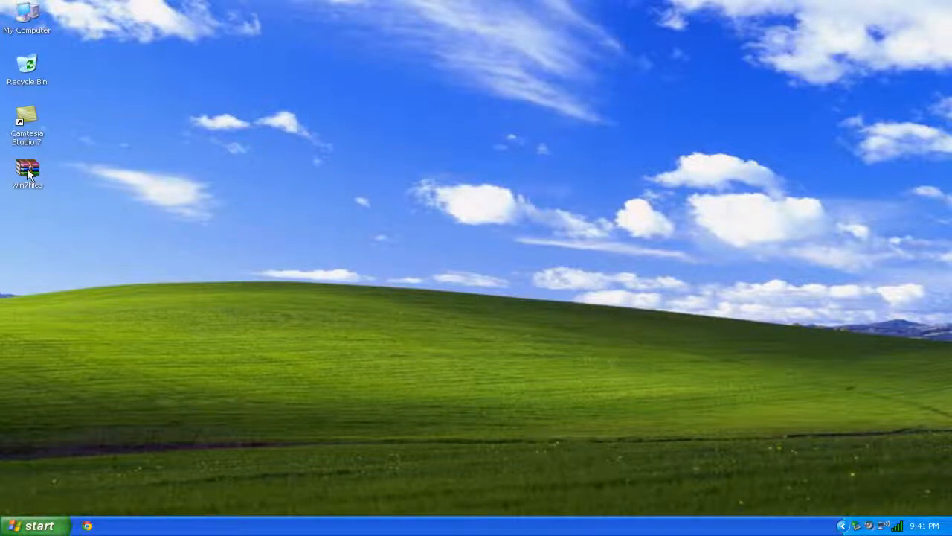
Move the win7files archive to the desktop, extract it to a win7files folder, and open it.
left_click_drag(27, 171, 307, 167)
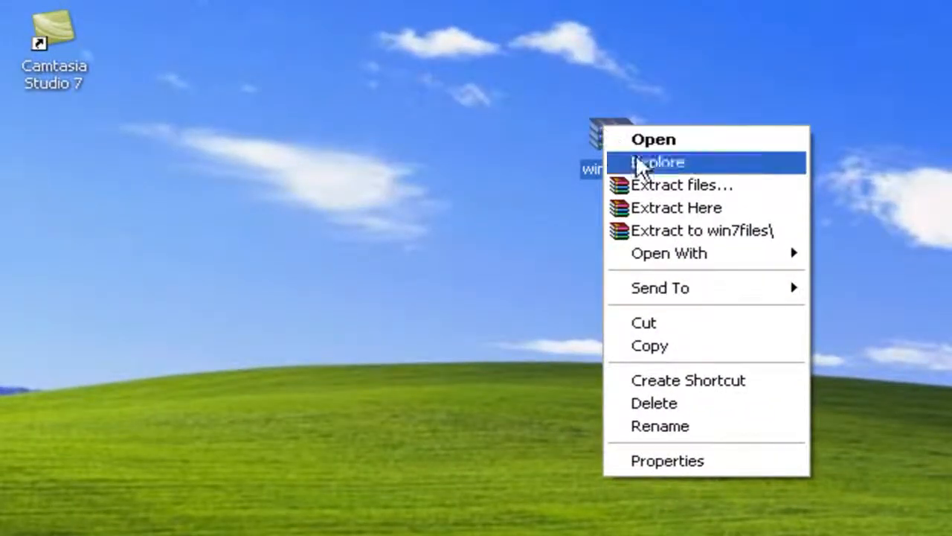
mouse_move(681, 231)
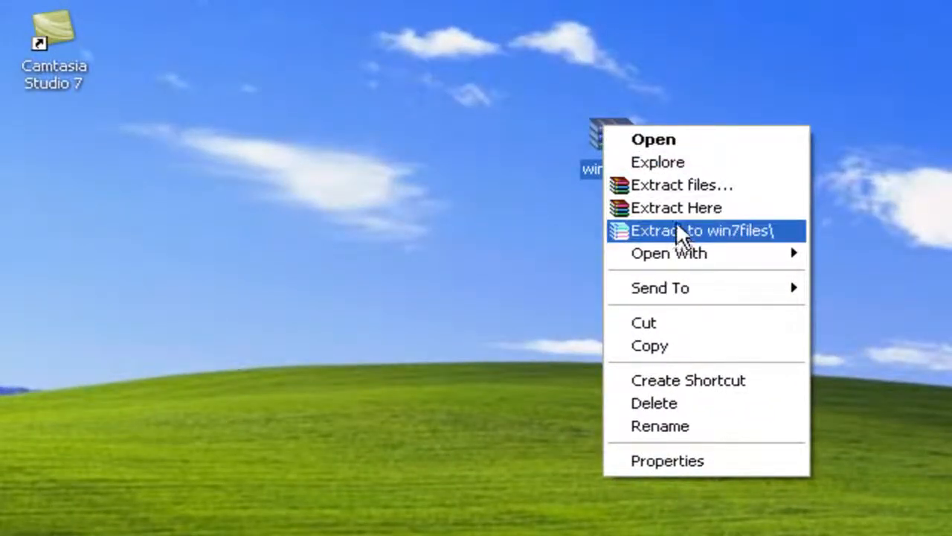
left_click(702, 230)
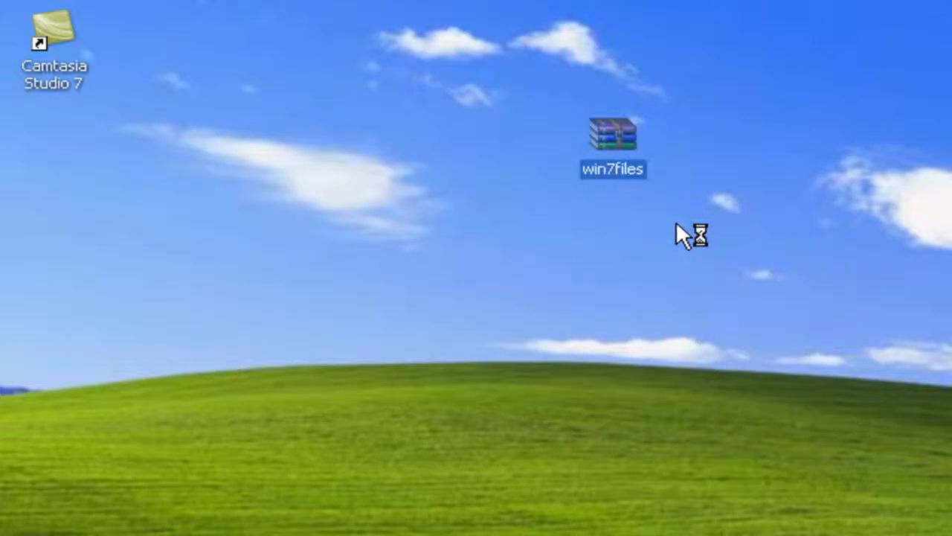
double_click(613, 141)
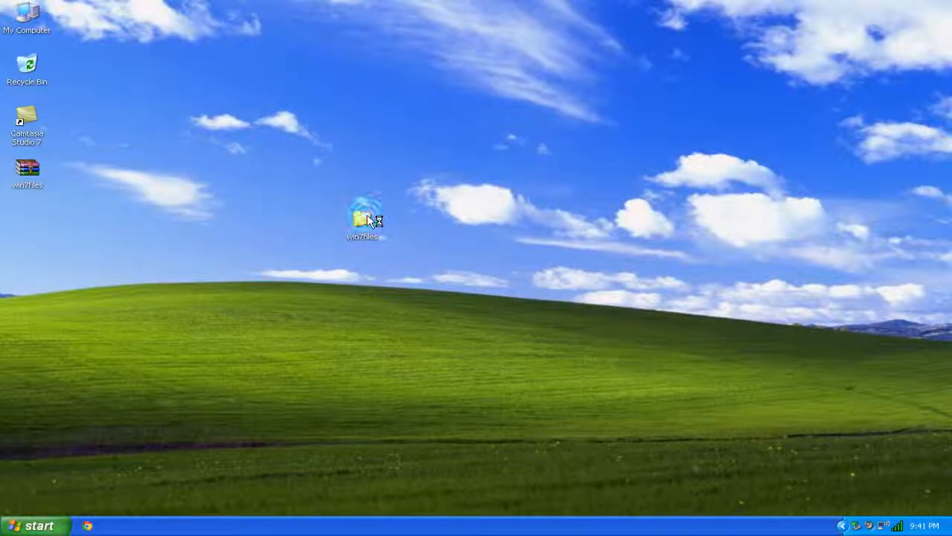
Browse win7files > Step 1 - Win7 Theme > Theme and launch the Theme installer.
double_click(363, 216)
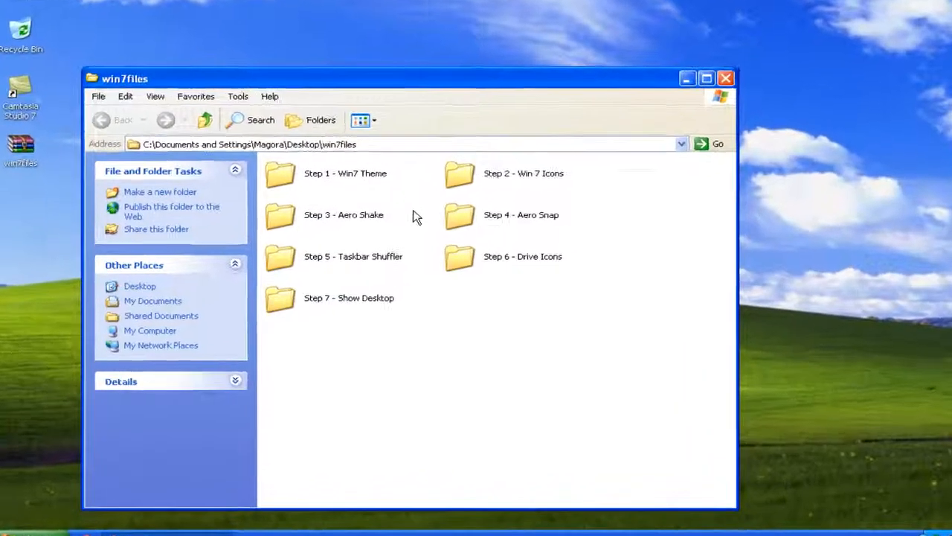
left_click(706, 77)
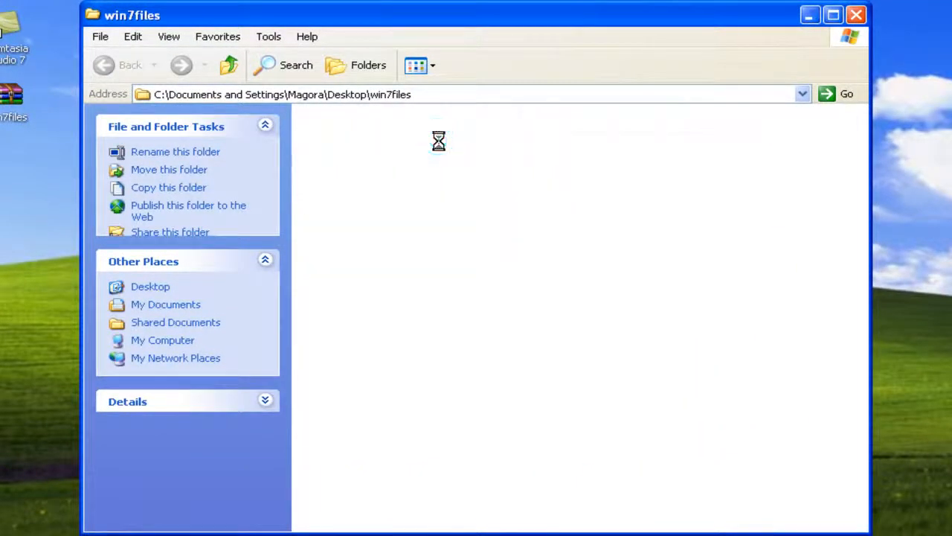
double_click(439, 141)
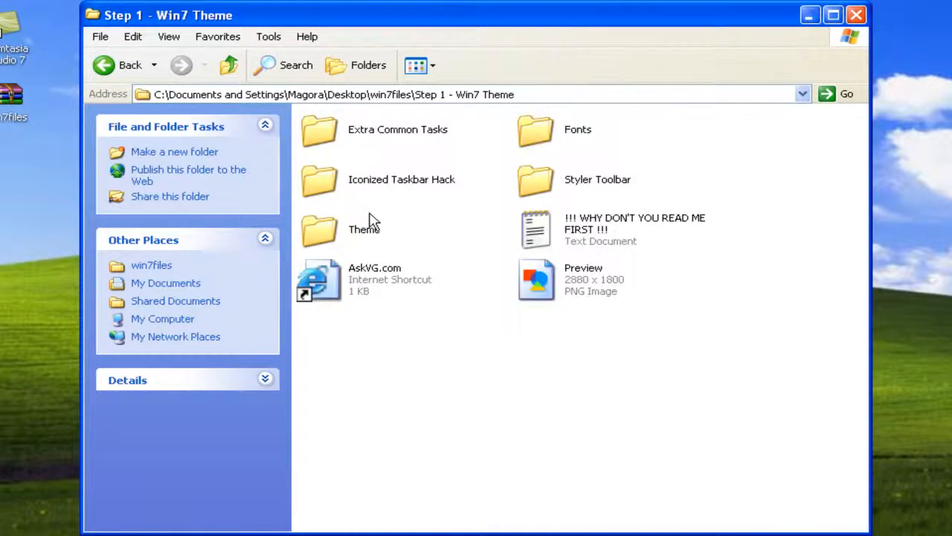
mouse_move(365, 238)
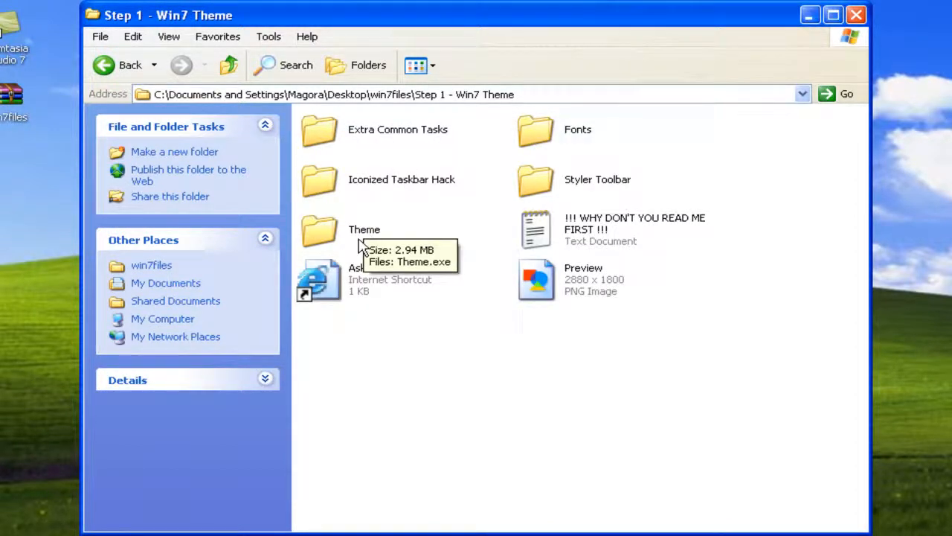
double_click(320, 228)
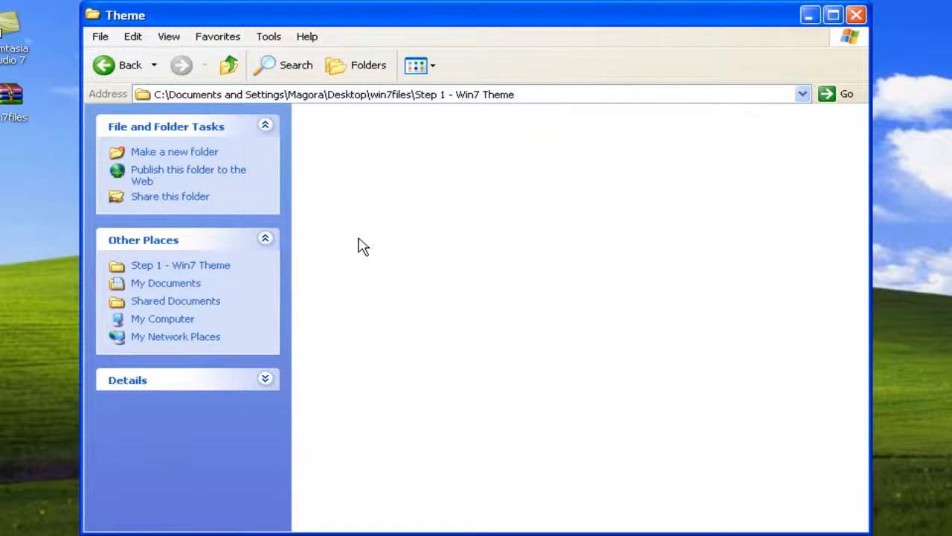
double_click(320, 130)
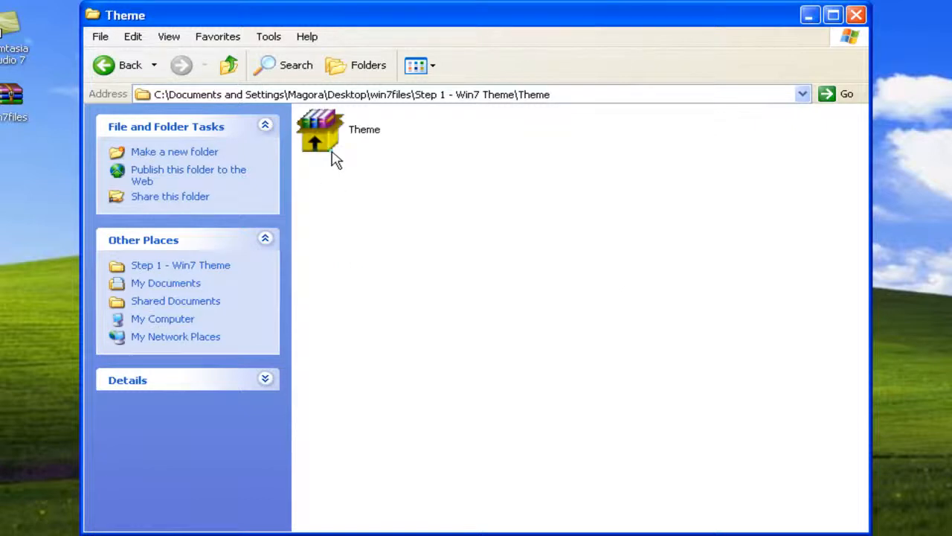
left_click(320, 134)
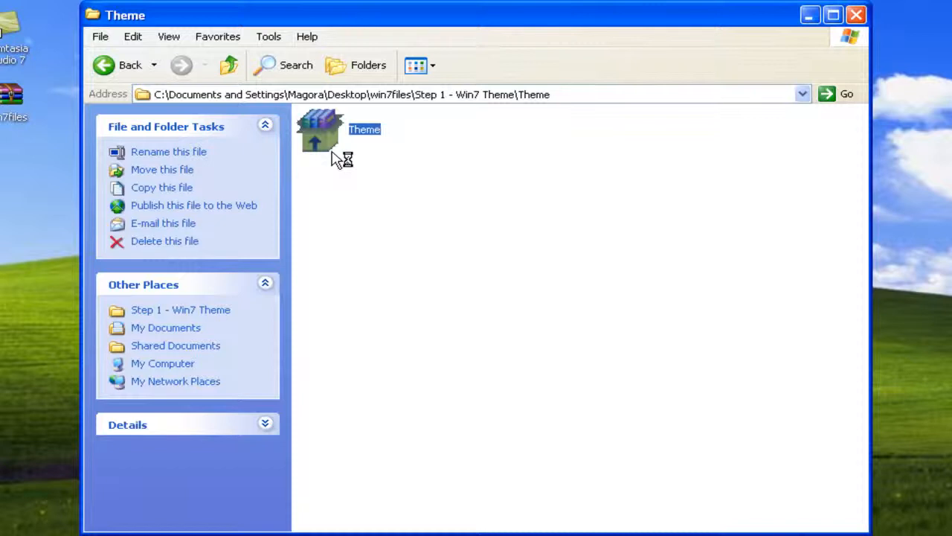
left_click(422, 184)
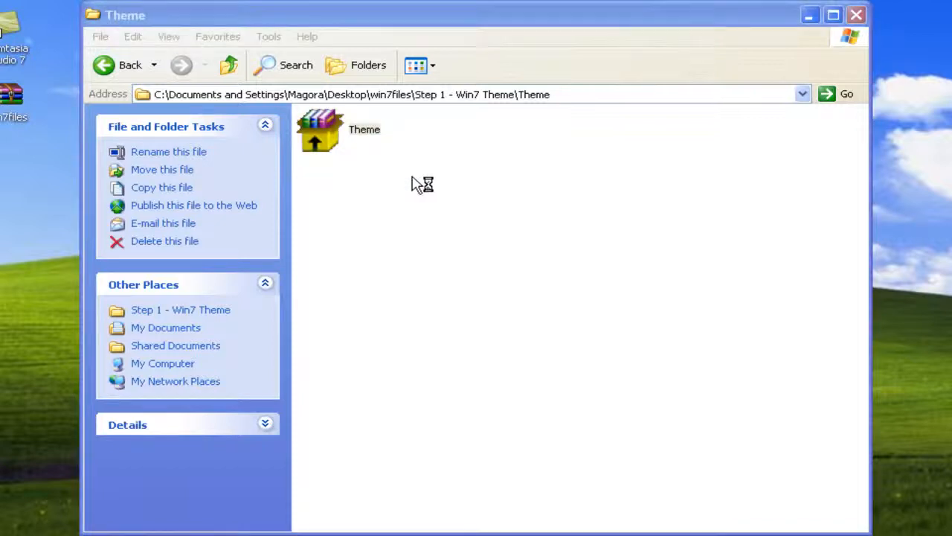
Install the SevenVG RTM theme pack, close the installer, and minimize the Theme folder window.
double_click(320, 130)
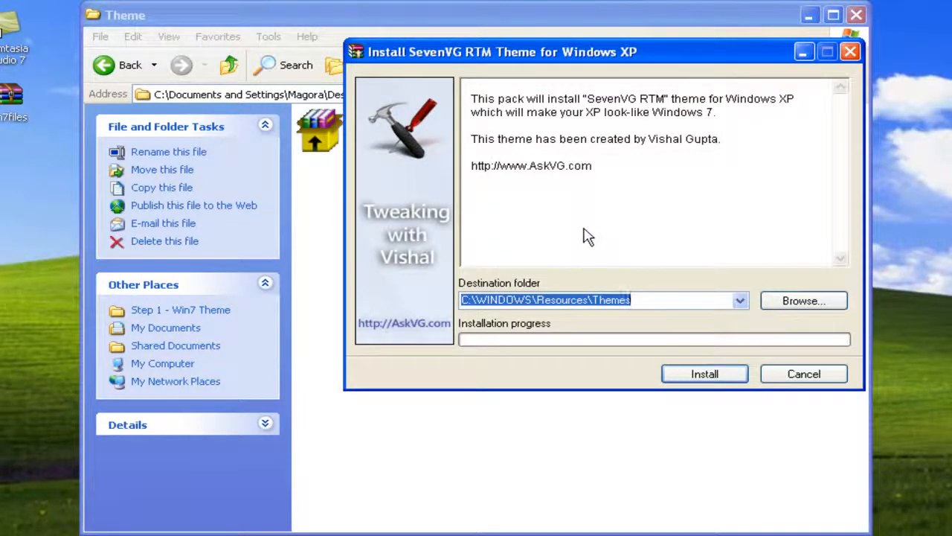
left_click(704, 373)
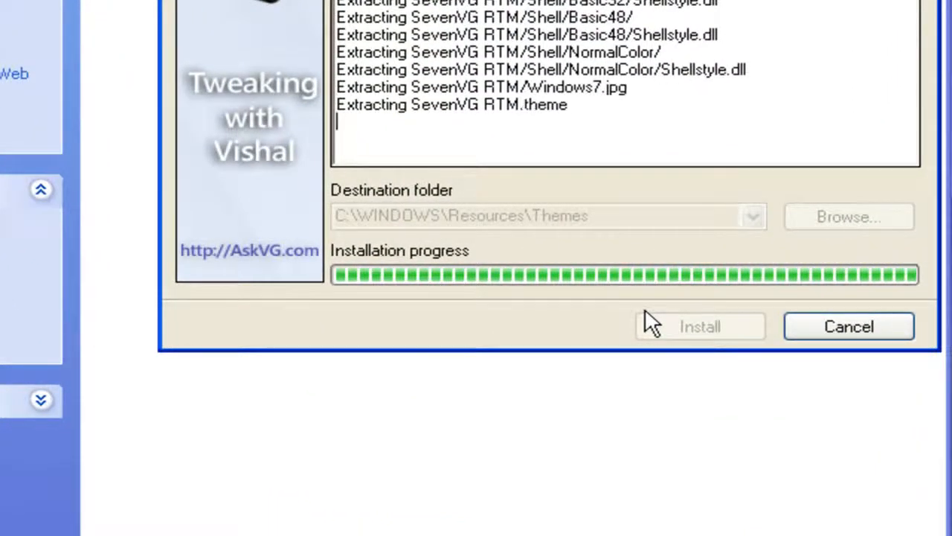
left_click(699, 326)
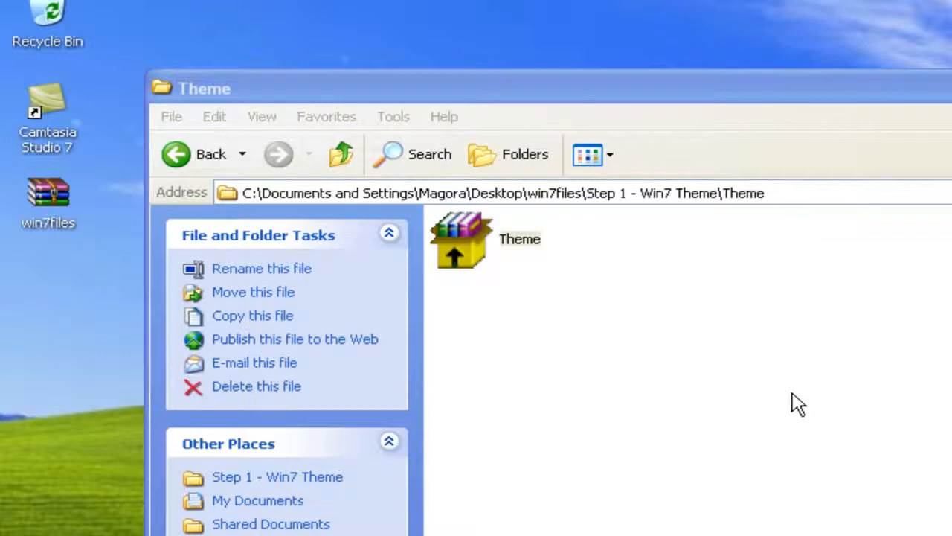
left_click(668, 106)
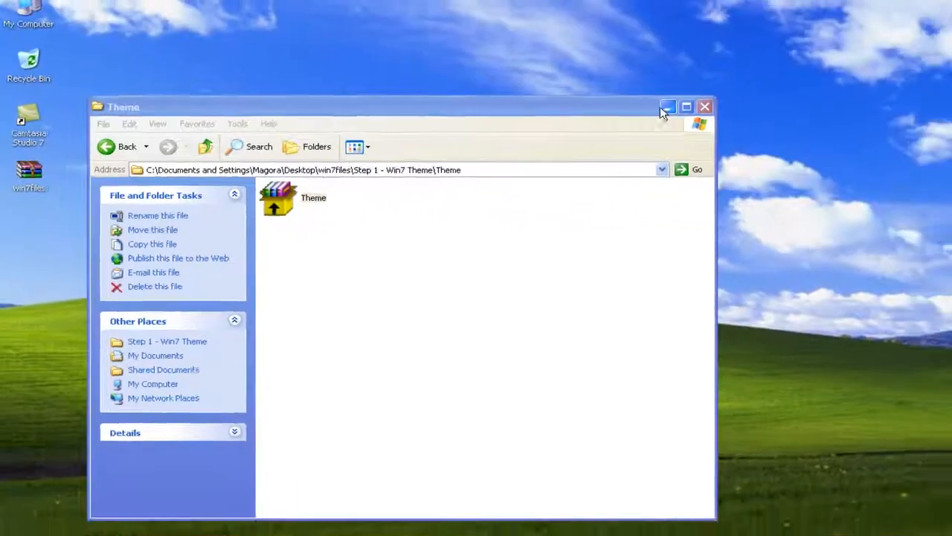
left_click(668, 106)
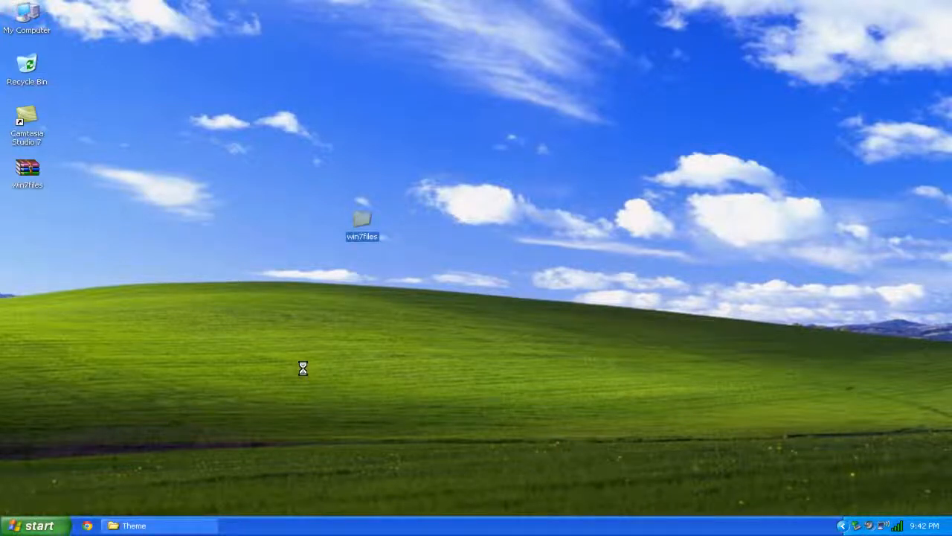
Open Display Properties from the desktop context menu and choose the SevenVG RTM theme.
right_click(304, 368)
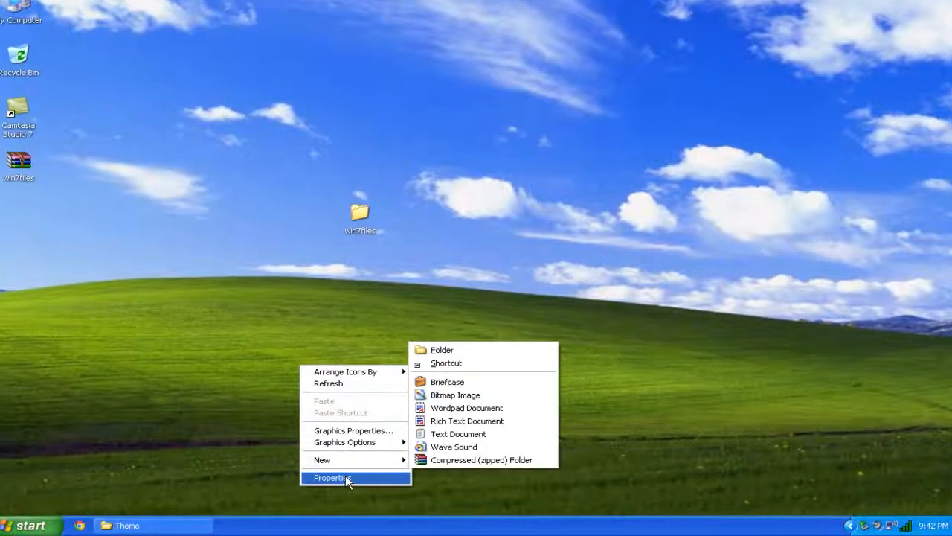
left_click(332, 477)
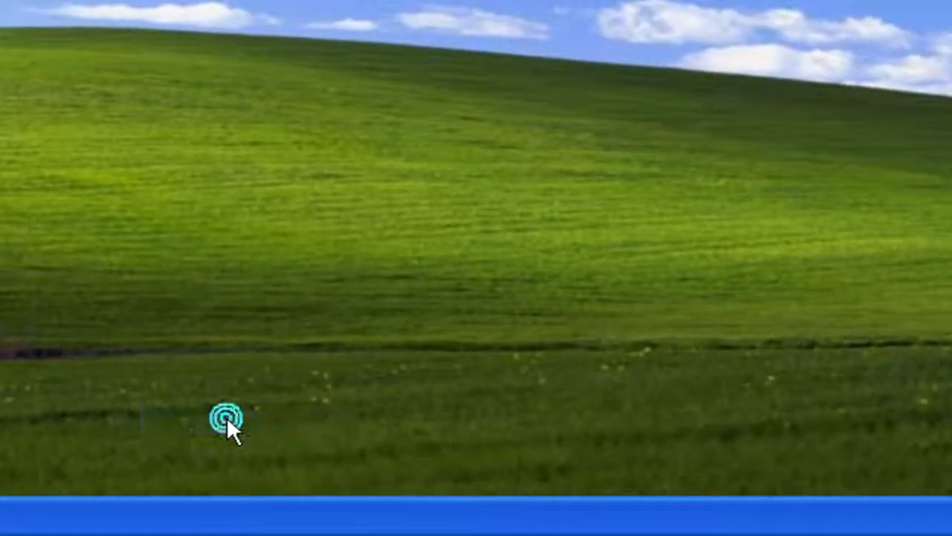
left_click(227, 421)
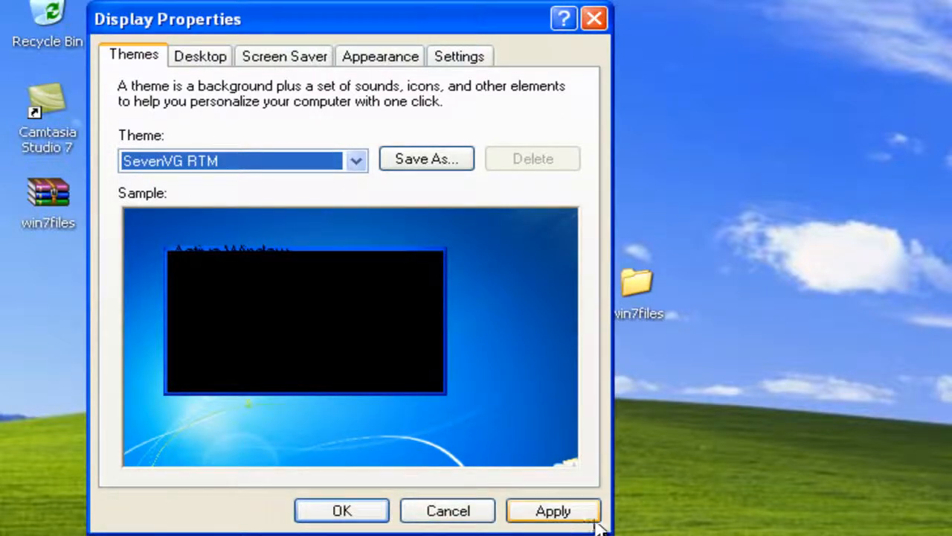
Apply and confirm the SevenVG RTM theme, then close Display Properties.
left_click(553, 510)
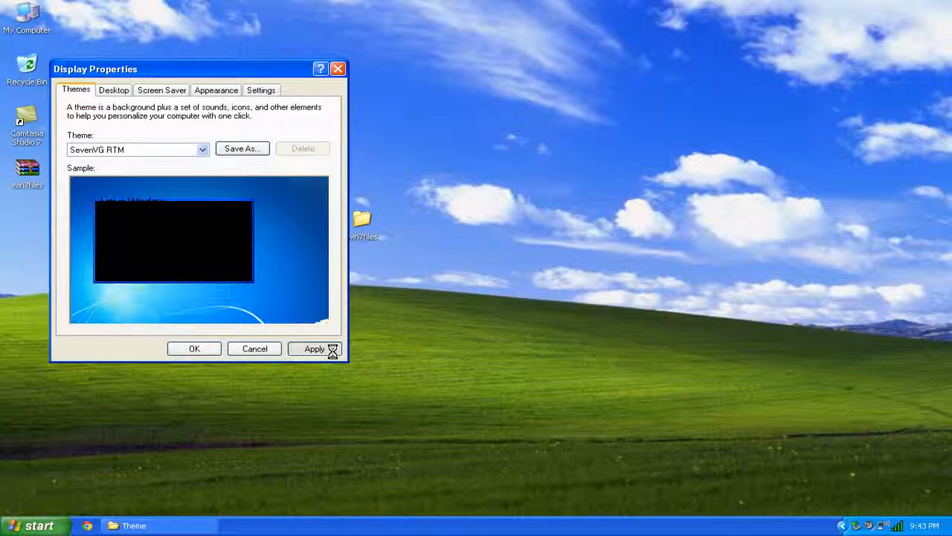
left_click(314, 348)
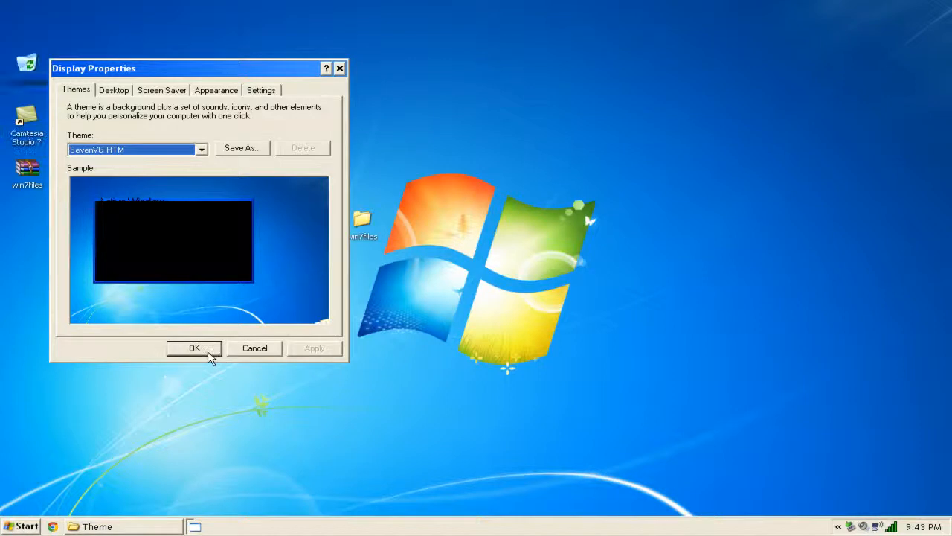
left_click(194, 348)
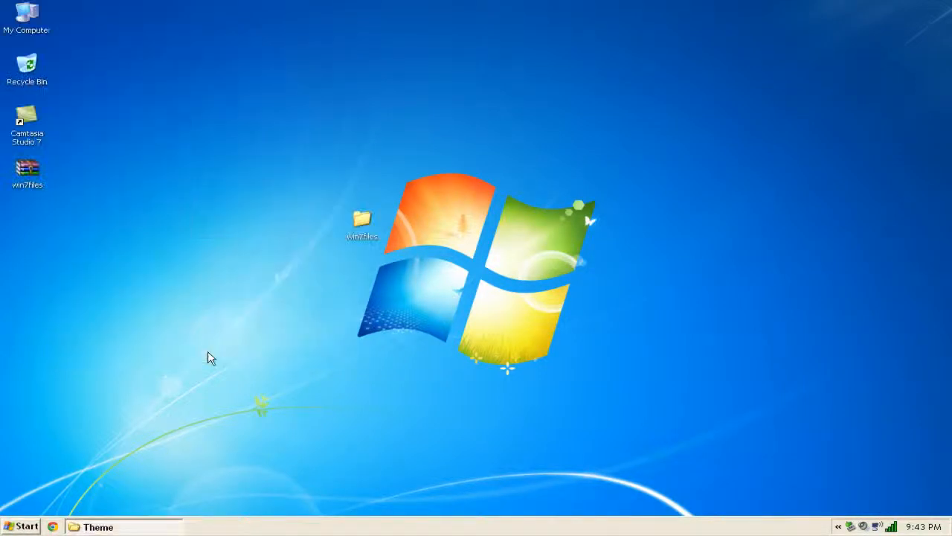
mouse_move(188, 450)
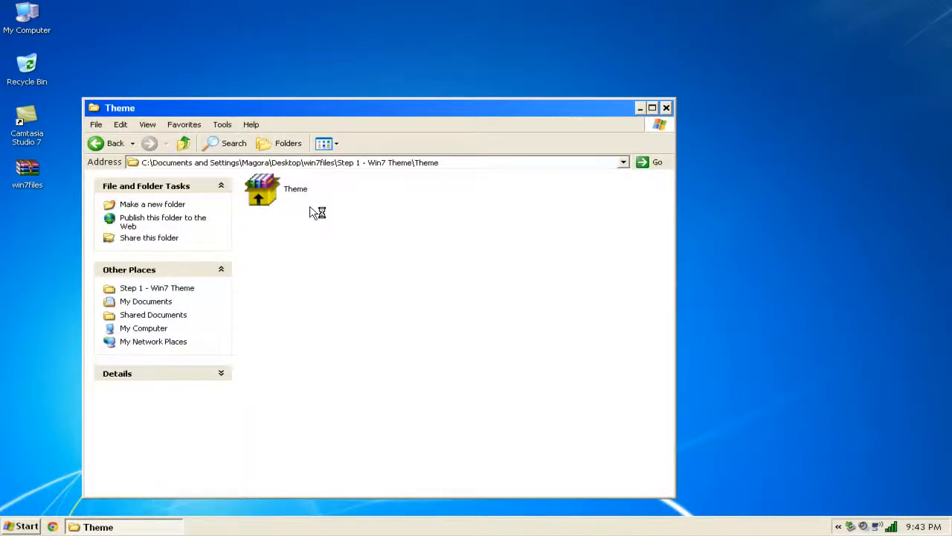
Go up to Step 1 - Win7 Theme, enter Styler Toolbar, and run First Install Me.
left_click(115, 143)
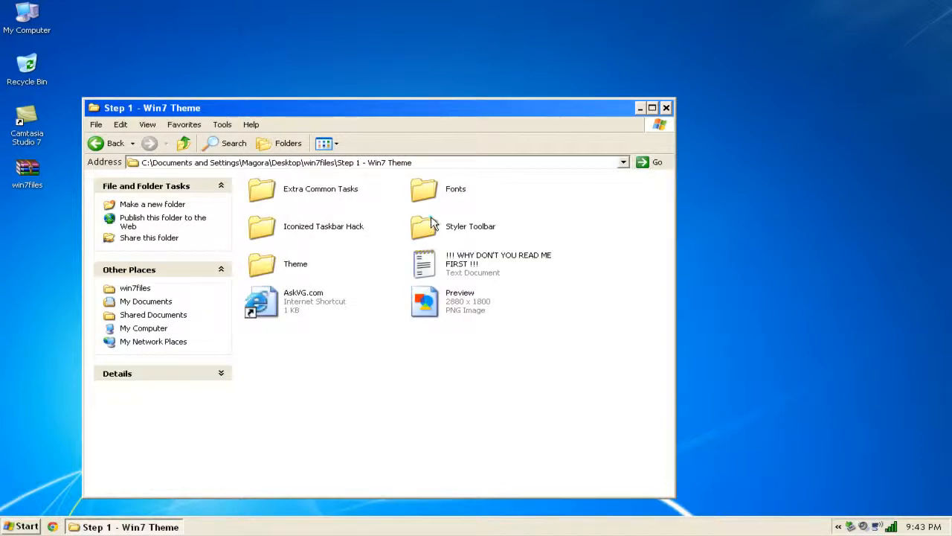
double_click(424, 227)
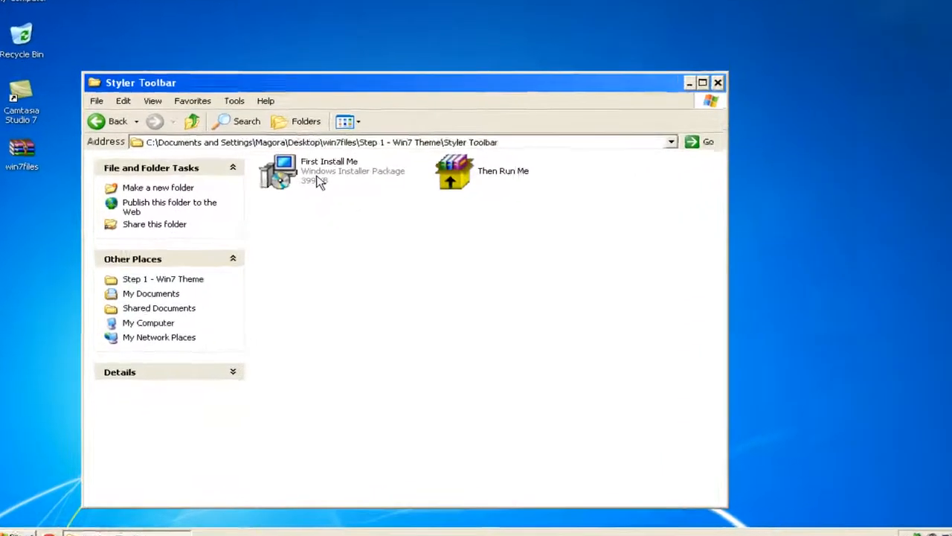
double_click(328, 161)
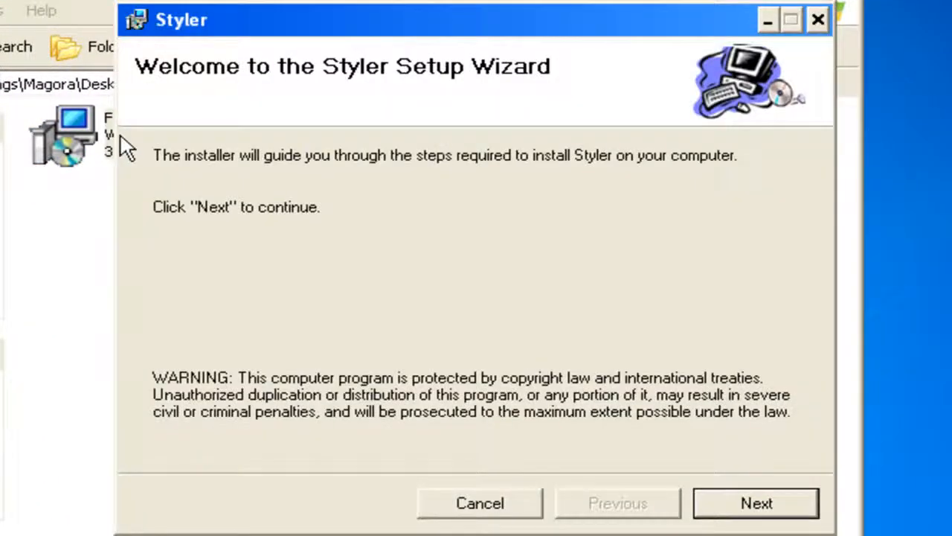
Run the Styler Setup Wizard to completion and close it.
left_click(755, 503)
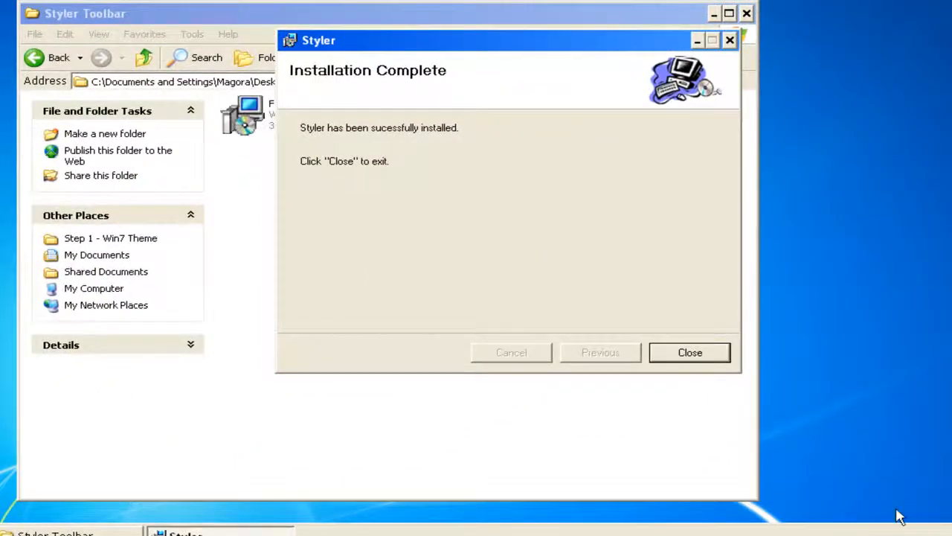
left_click(688, 351)
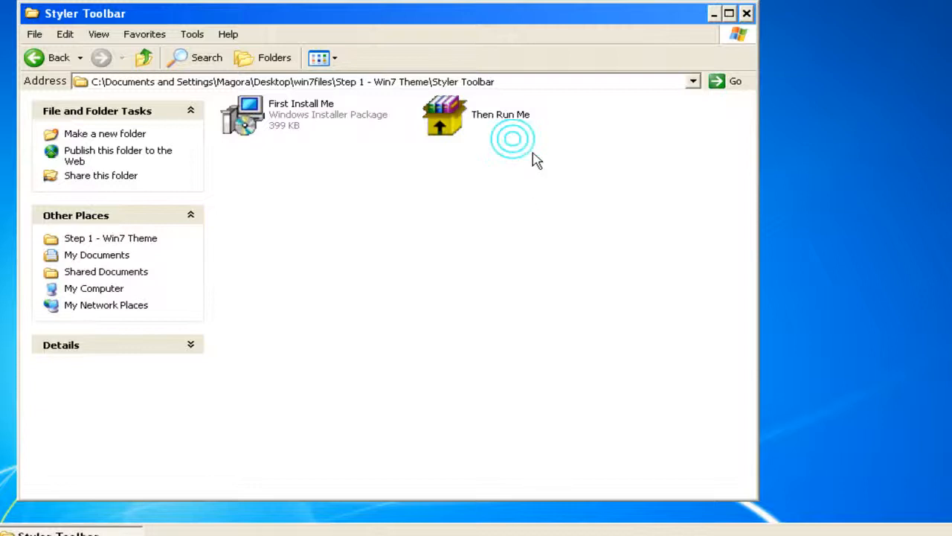
Run the Then Run Me package and check All Programs while Styler loads.
left_click(444, 116)
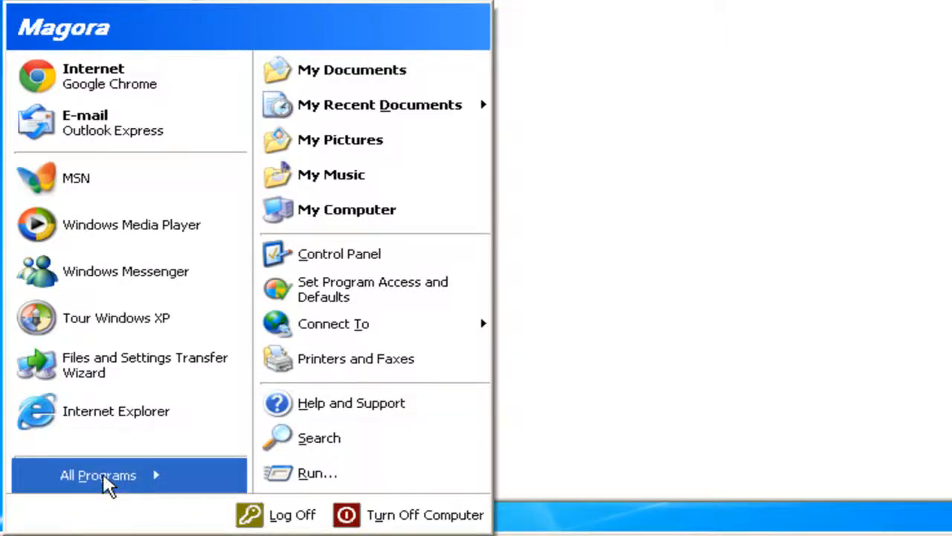
left_click(98, 474)
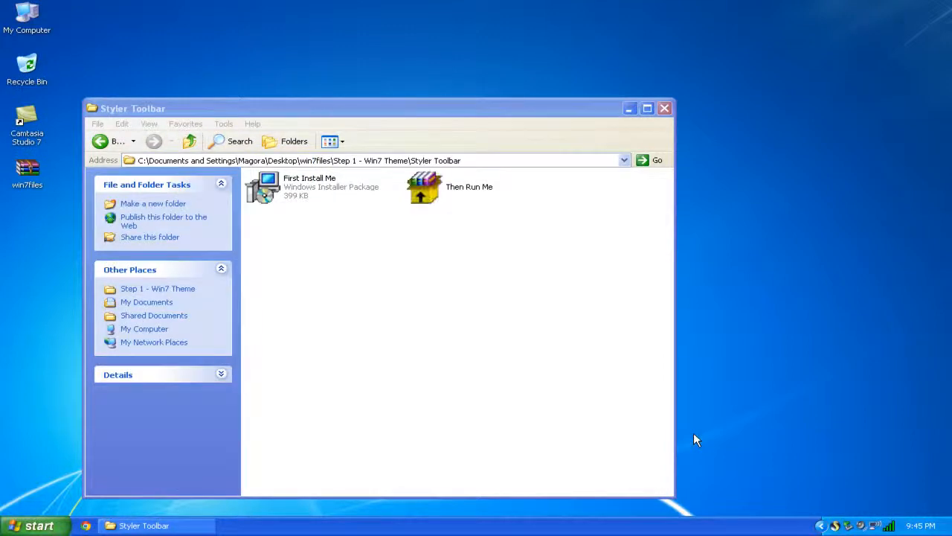
mouse_move(696, 531)
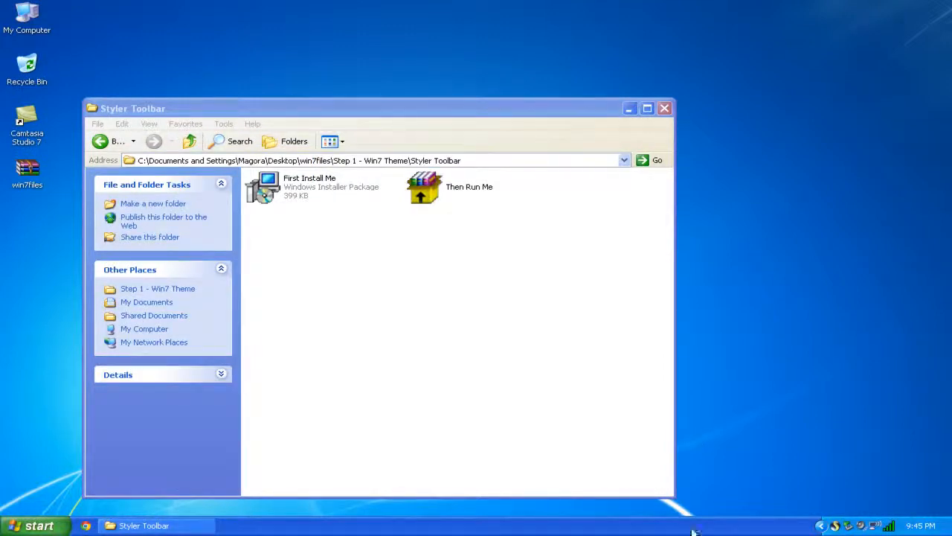
mouse_move(834, 527)
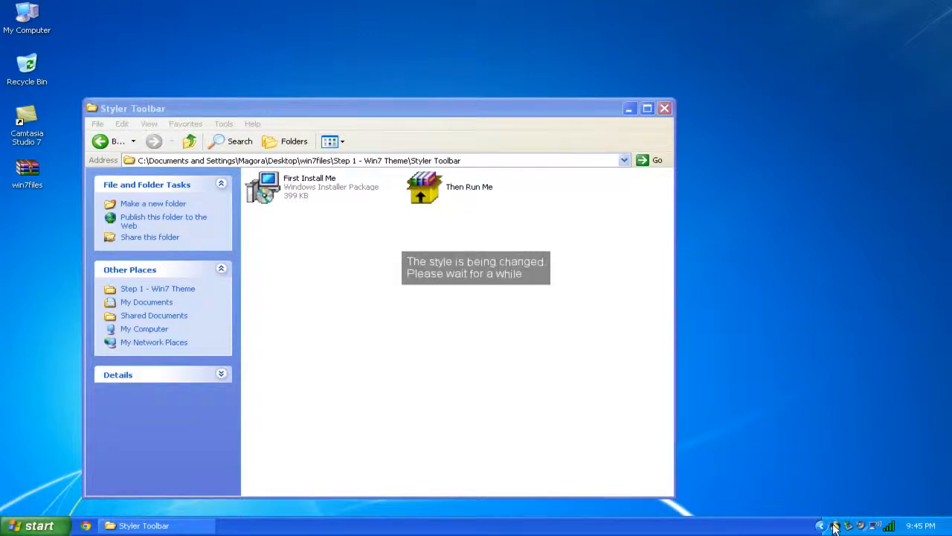
Open Styler, apply the SevenVGRT style from its Themes list, then close Styler.
double_click(424, 186)
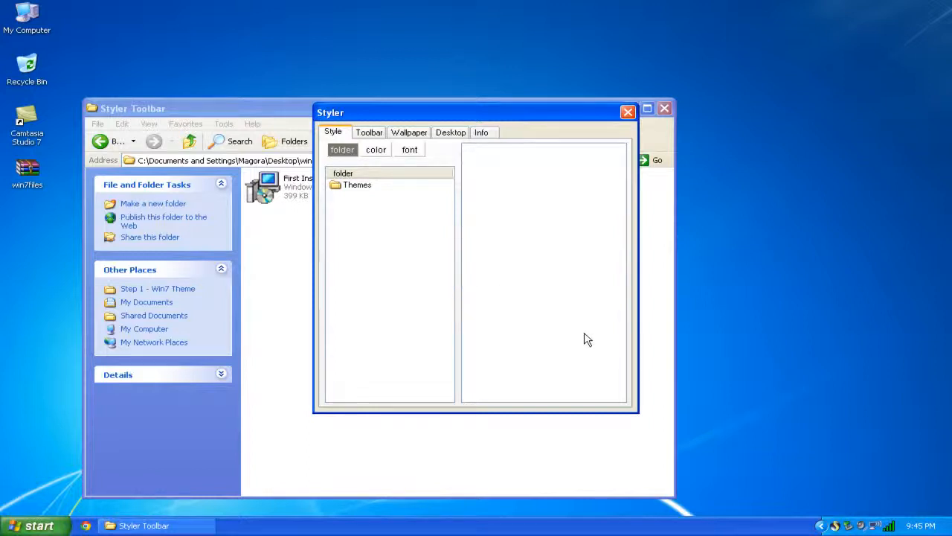
mouse_move(372, 201)
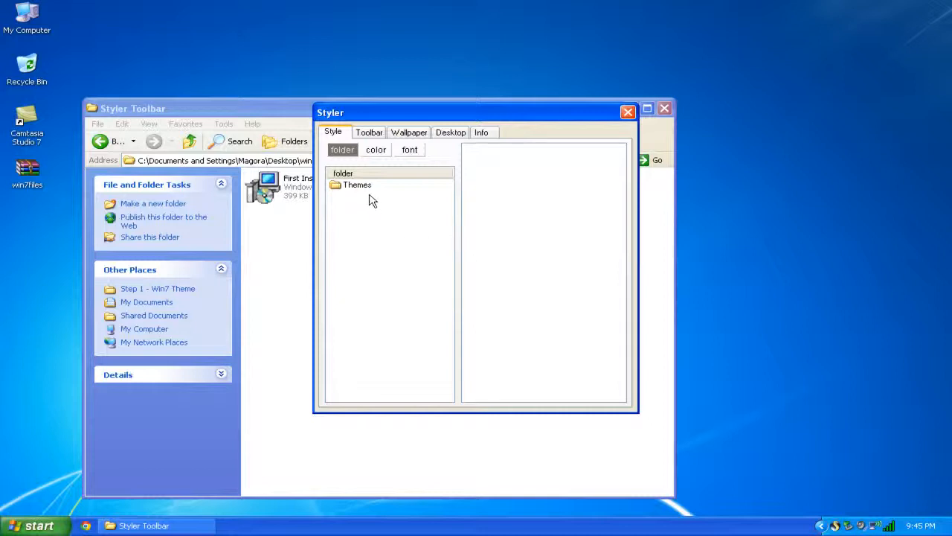
double_click(357, 185)
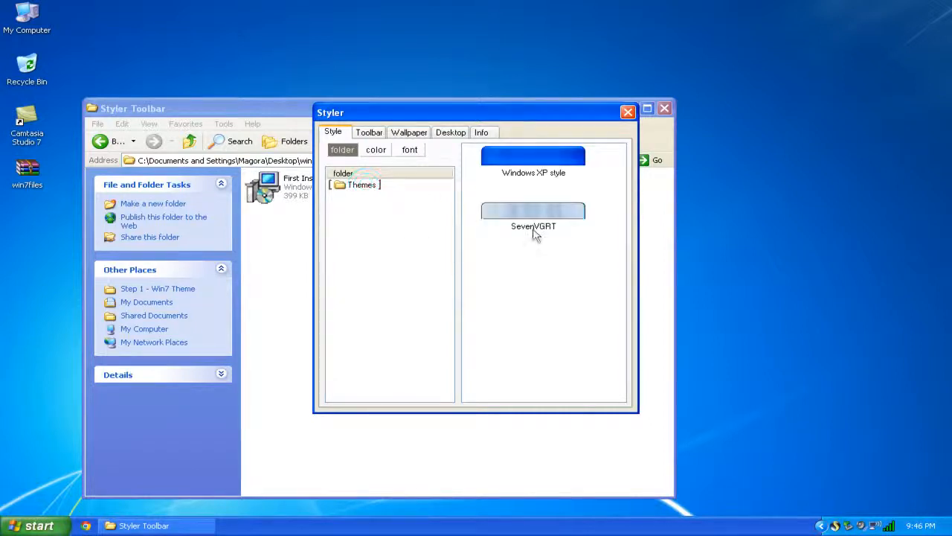
left_click(534, 216)
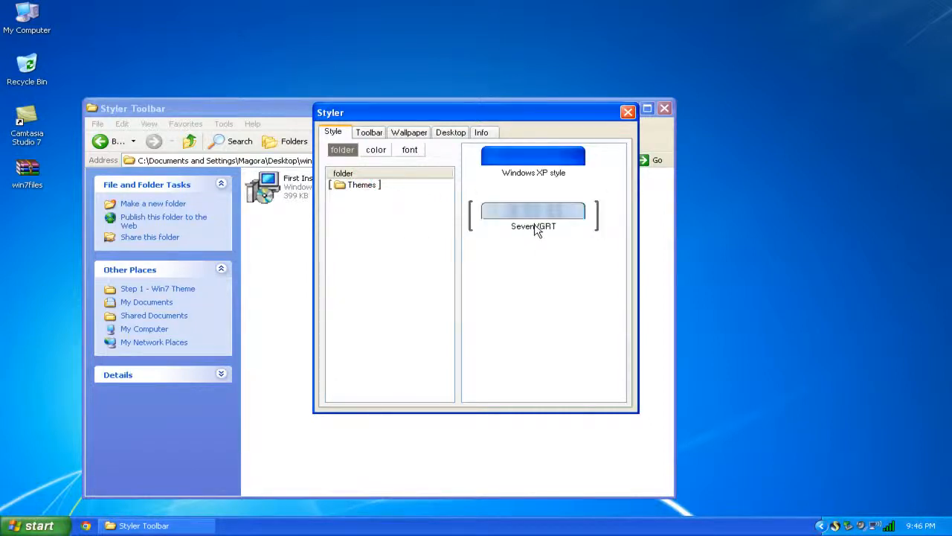
double_click(533, 216)
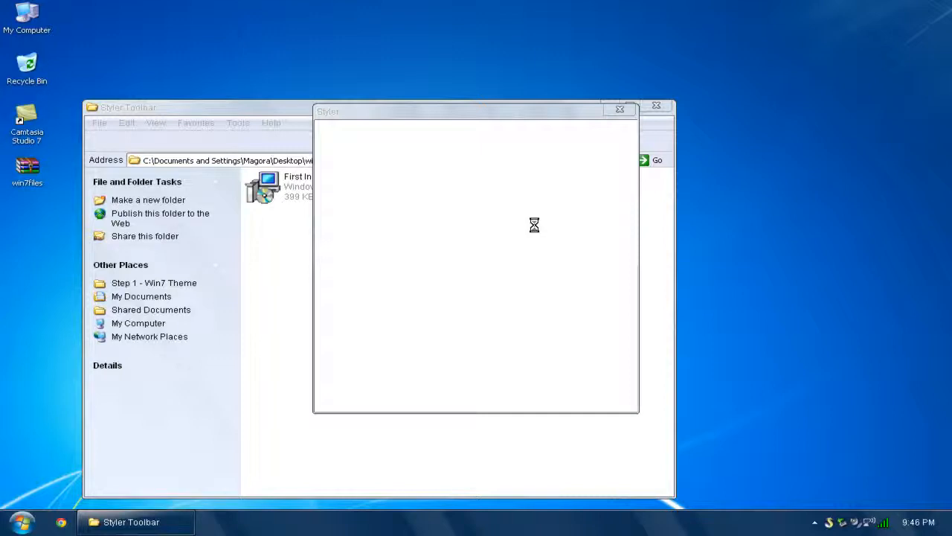
mouse_move(497, 161)
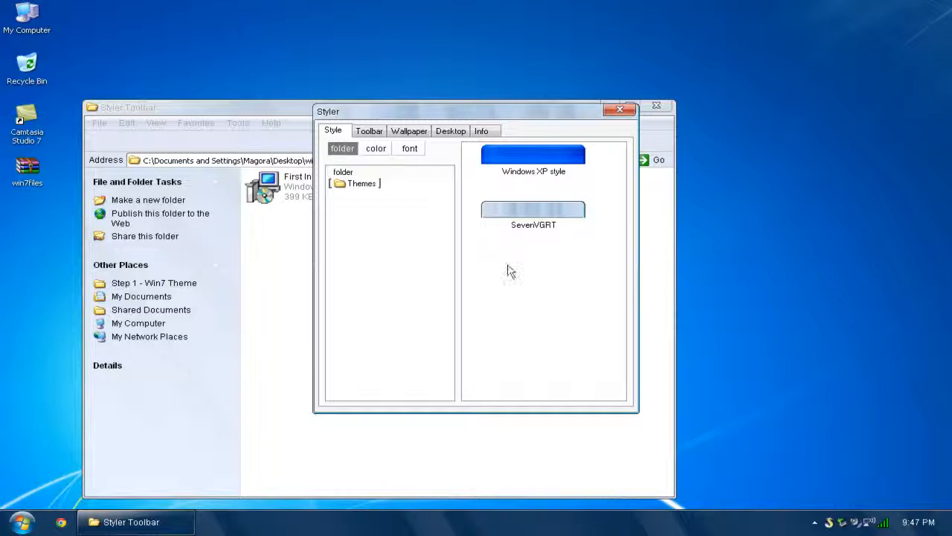
mouse_move(610, 154)
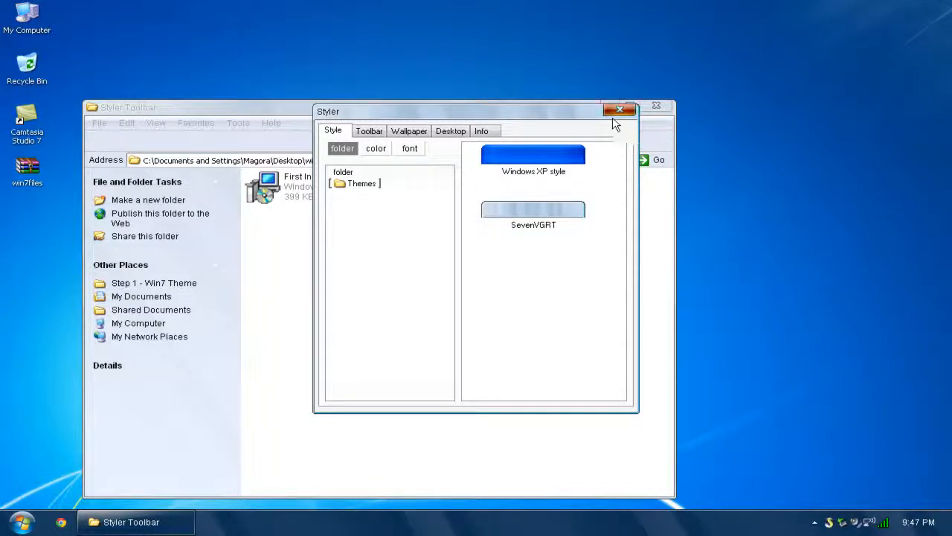
left_click(620, 110)
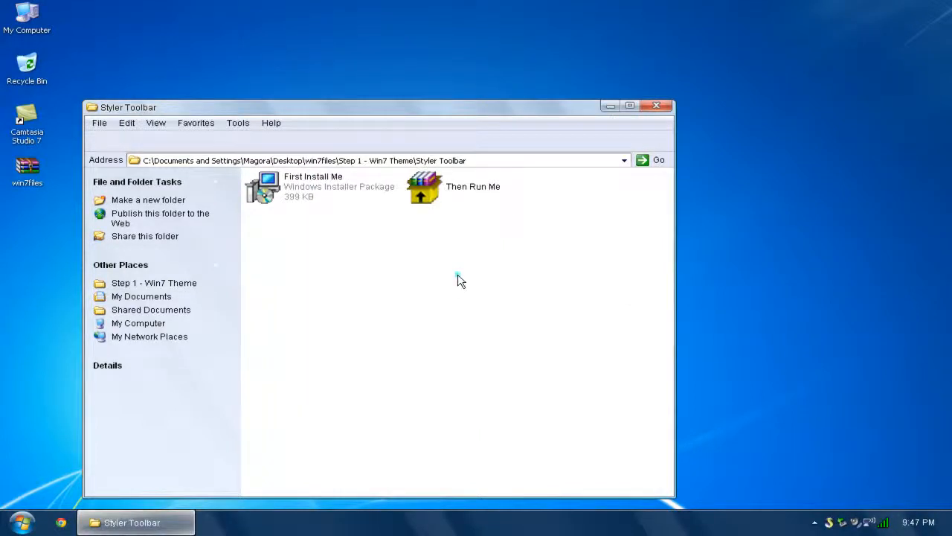
mouse_move(178, 504)
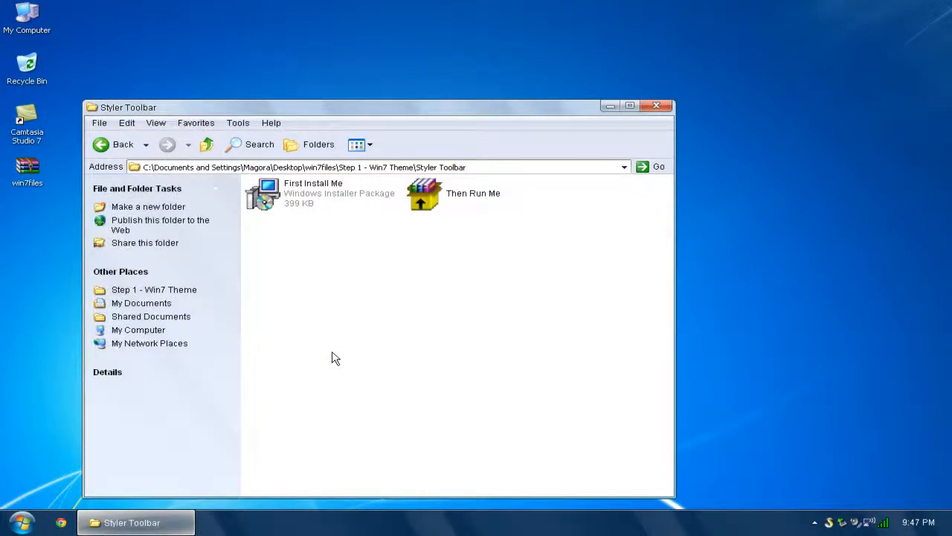
Restore Explorer, go back to Step 1 - Win7 Theme, and enter the Iconized Taskbar Hack folder.
left_click(19, 521)
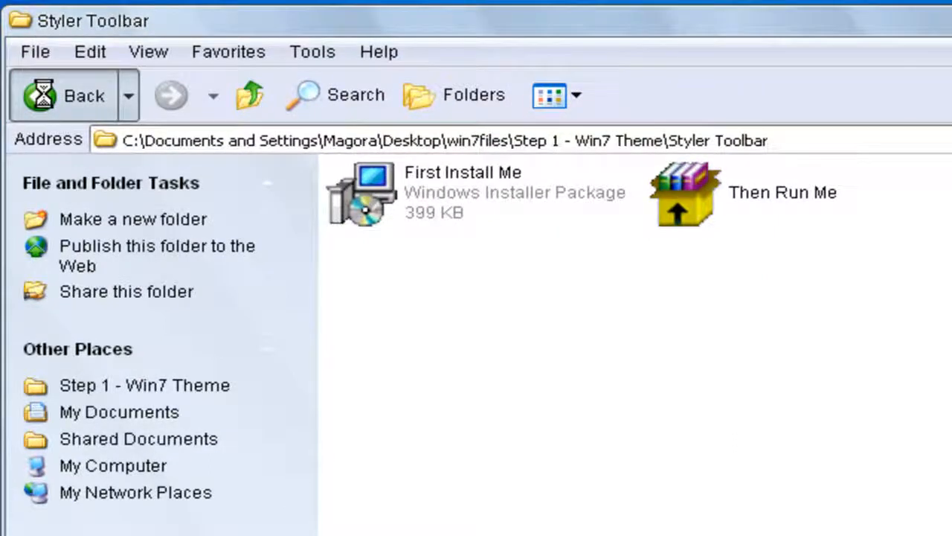
left_click(67, 95)
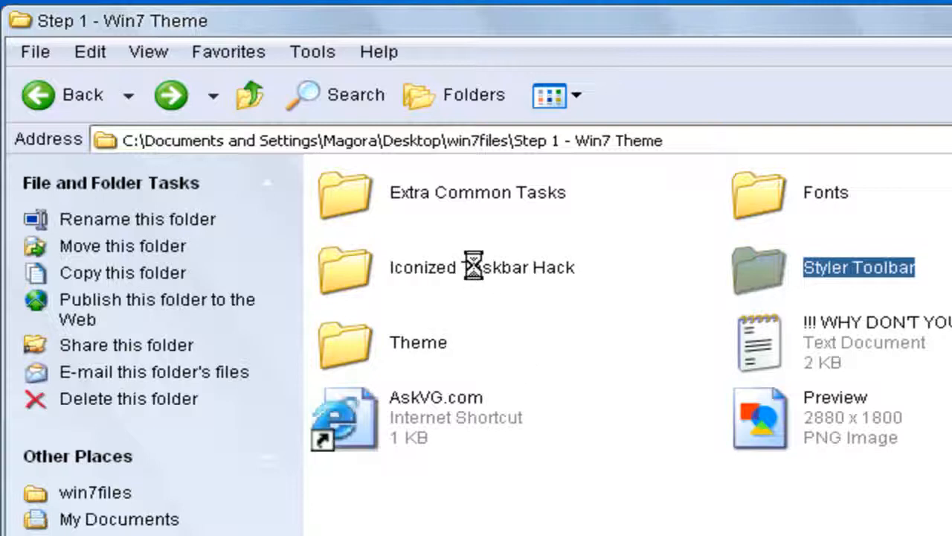
double_click(344, 267)
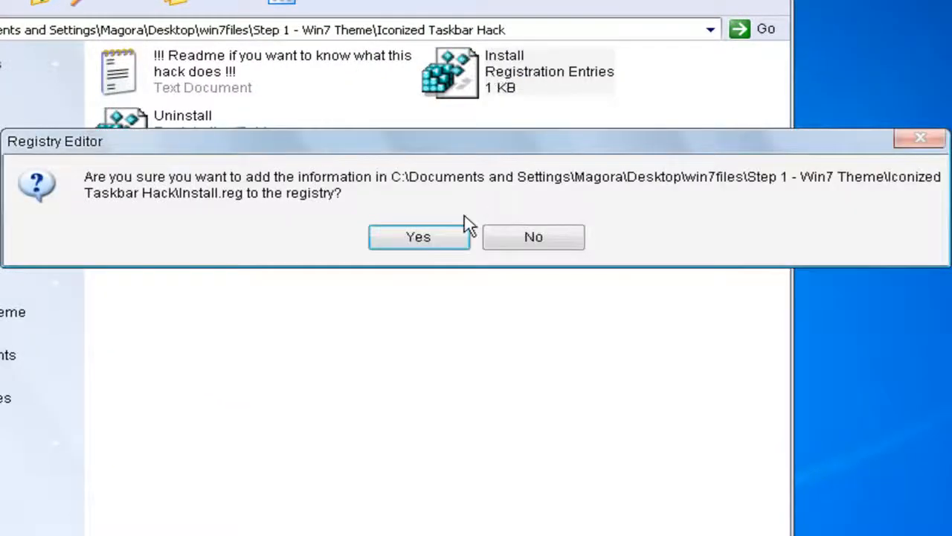
Merge the Iconized Taskbar Hack Install.reg entries into the registry and return to Step 1 - Win7 Theme.
left_click(418, 236)
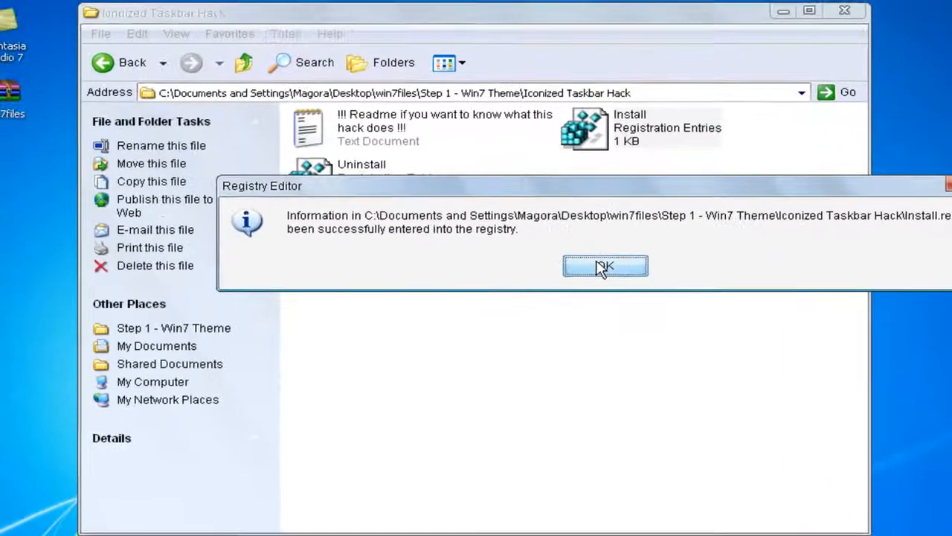
left_click(605, 266)
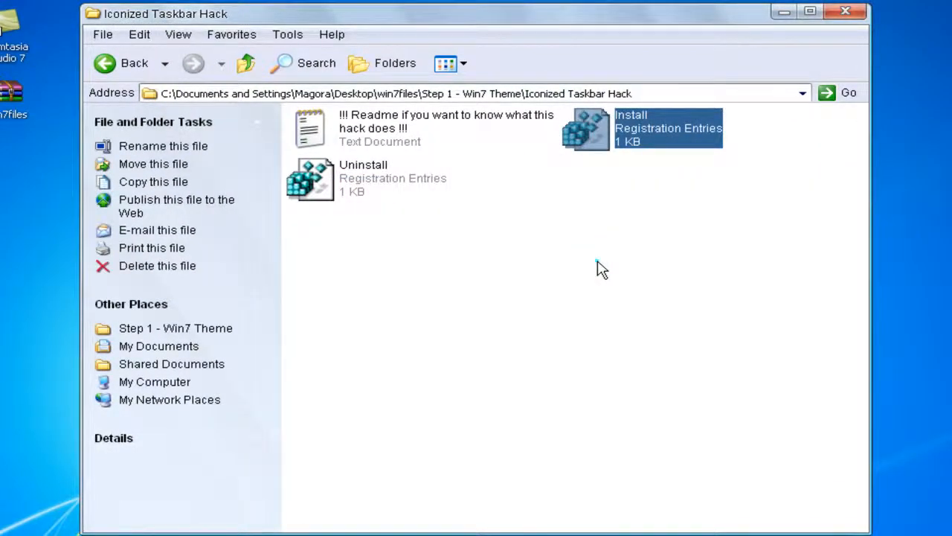
left_click(603, 268)
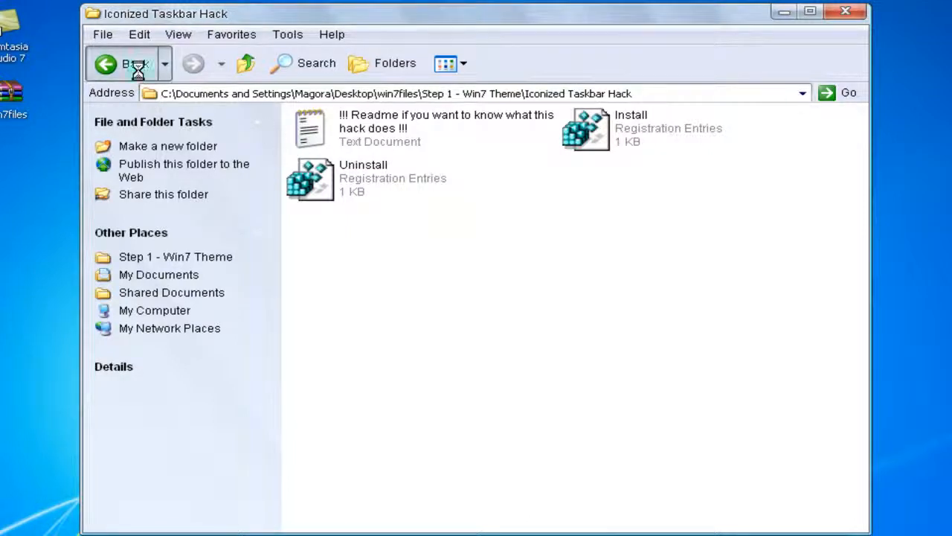
left_click(123, 64)
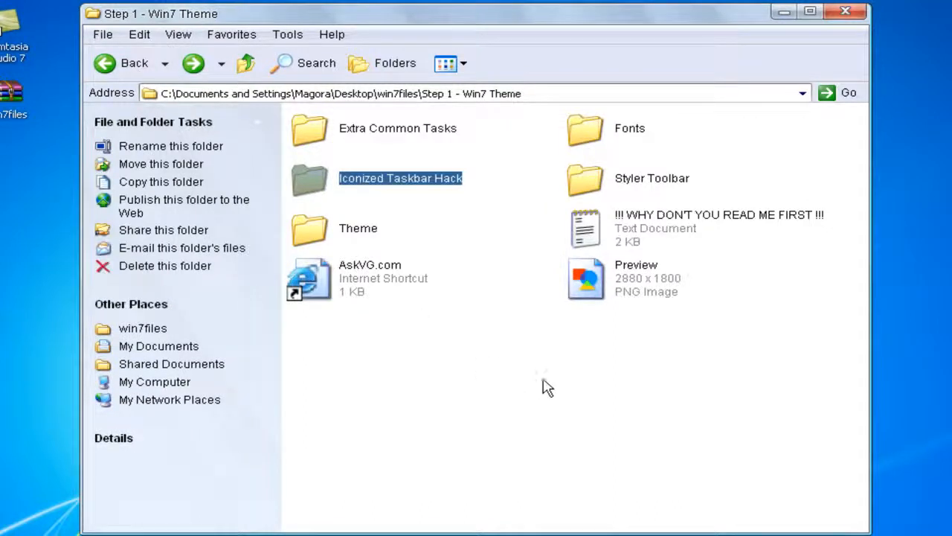
Navigate up from the Theme folder to win7files and select Step 2 - Win 7 Icons.
left_click(540, 379)
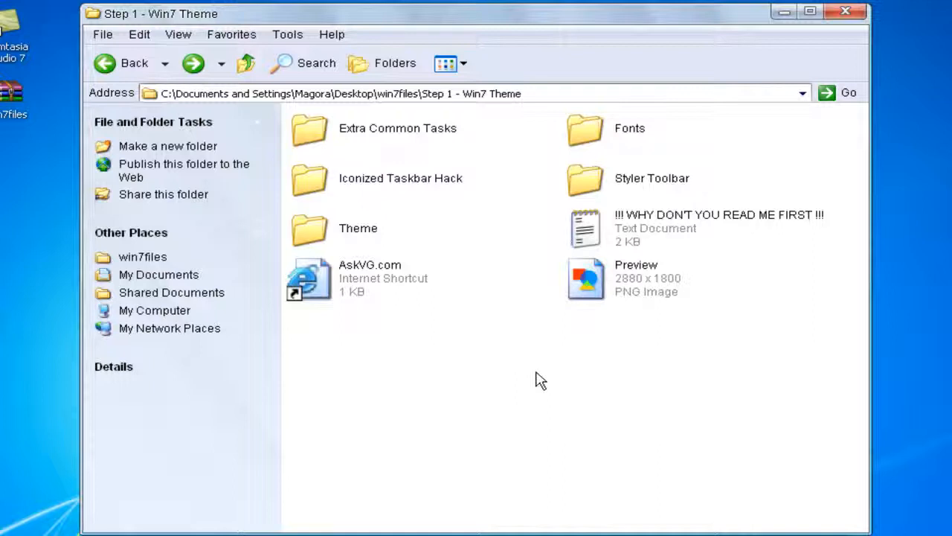
mouse_move(134, 67)
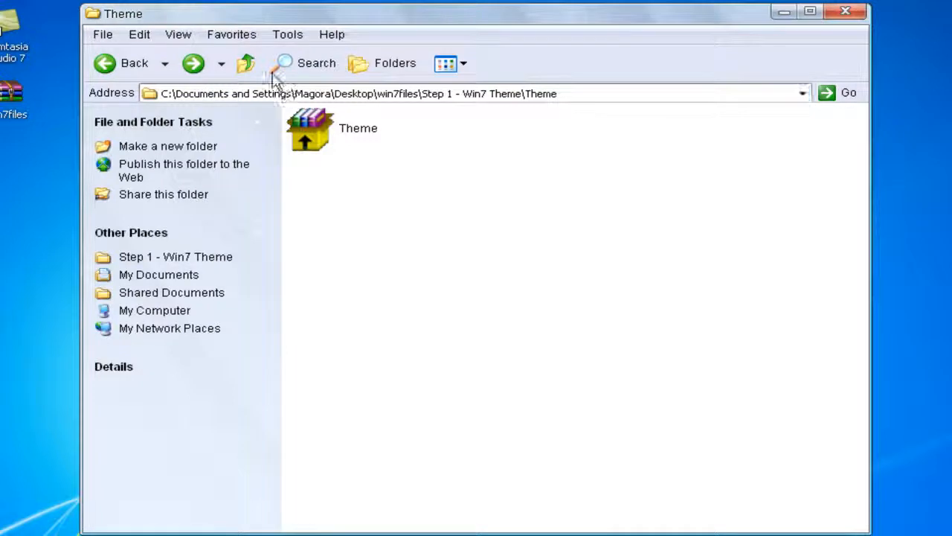
left_click(246, 62)
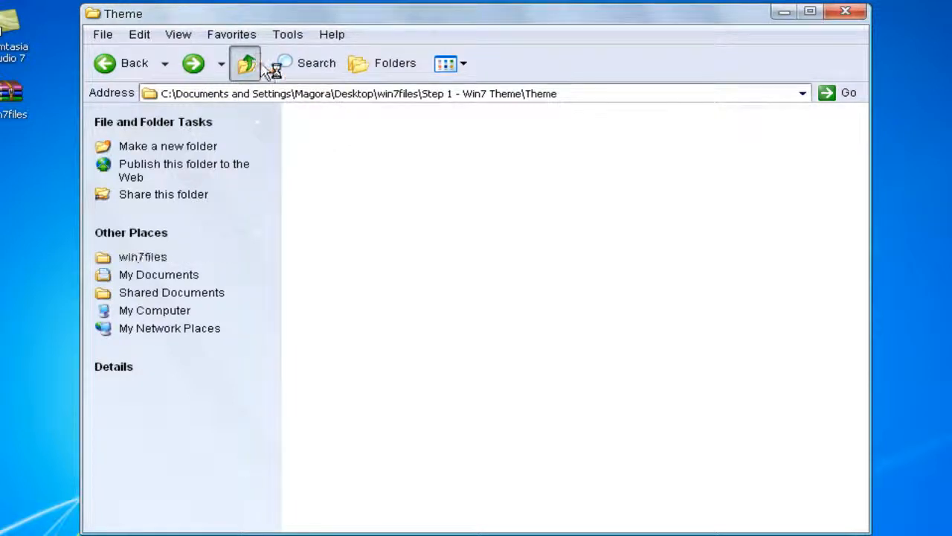
left_click(246, 63)
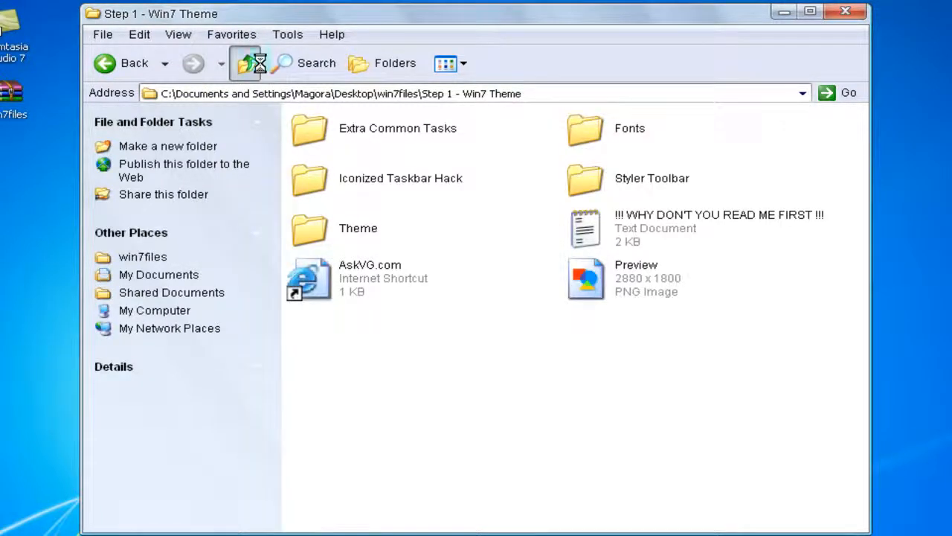
left_click(245, 64)
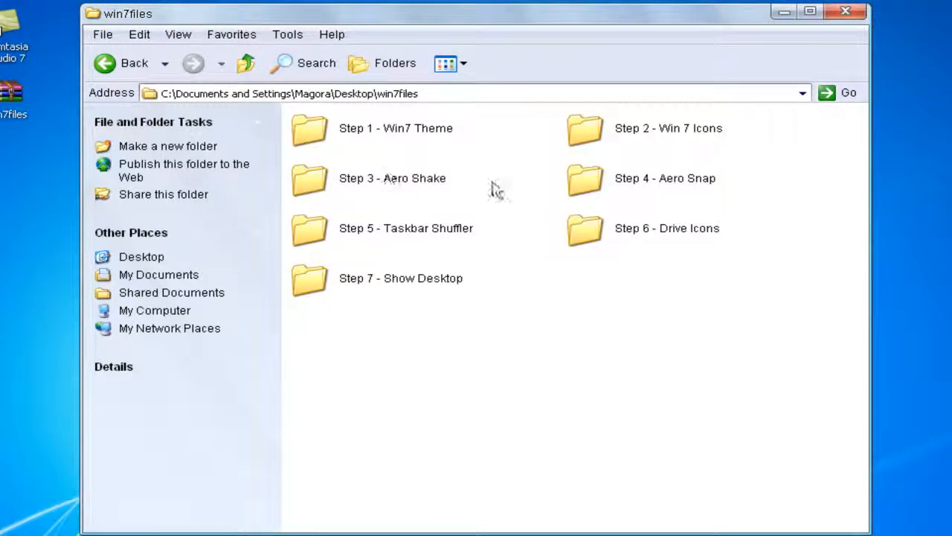
mouse_move(469, 184)
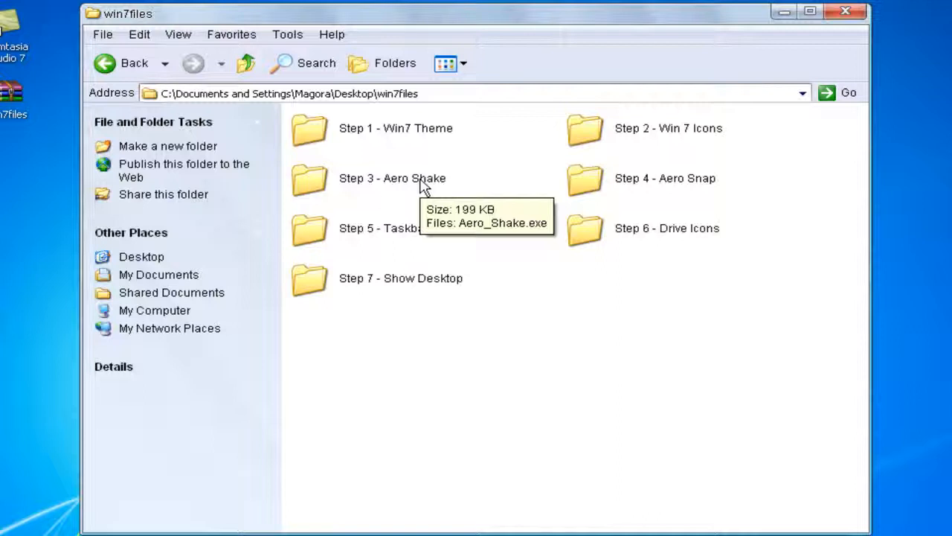
mouse_move(486, 260)
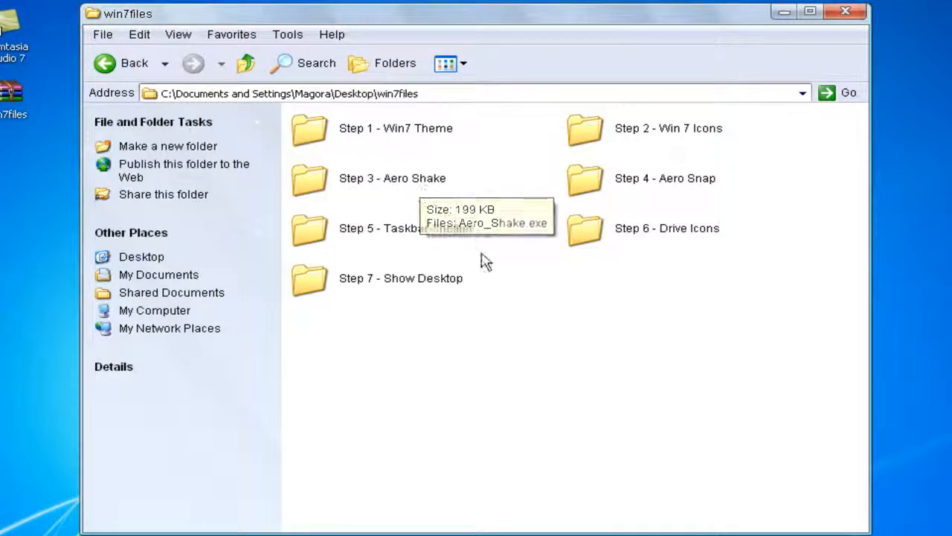
mouse_move(477, 257)
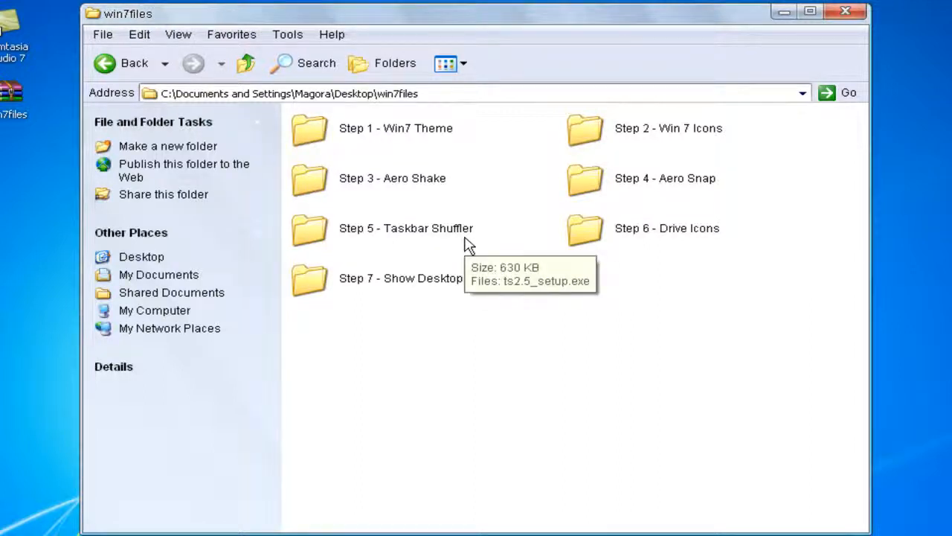
left_click(584, 128)
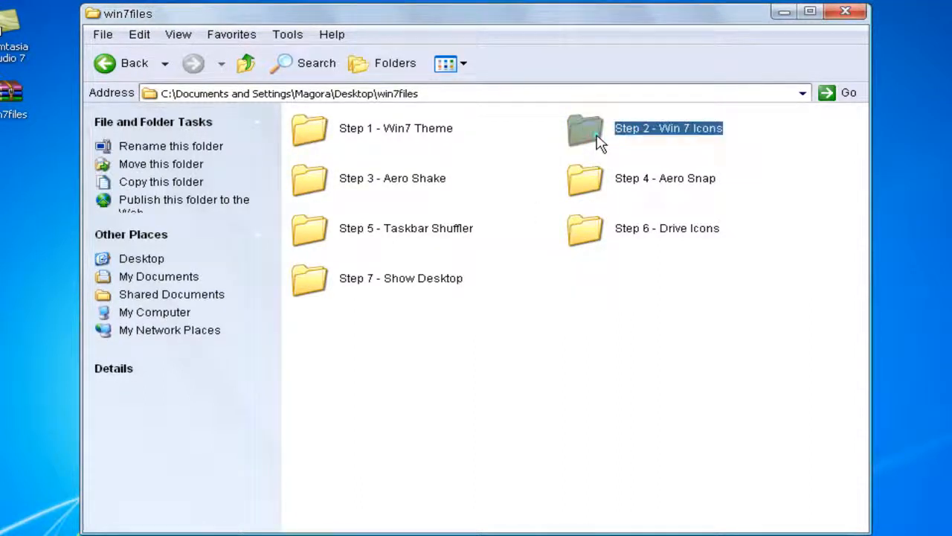
Open Step 2 - Win 7 Icons and install IconTweaker for anyone into C:\Program Files\IconTweaker.
double_click(586, 128)
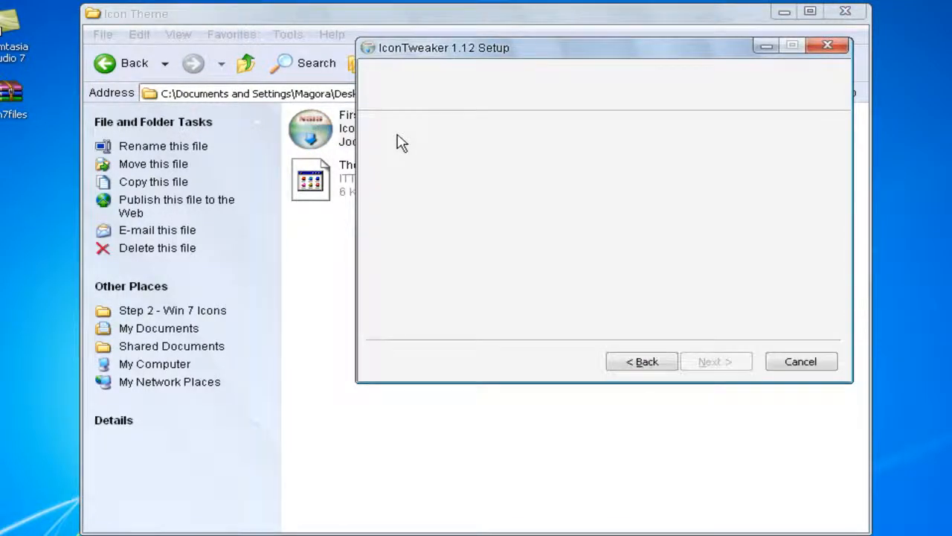
left_click(714, 361)
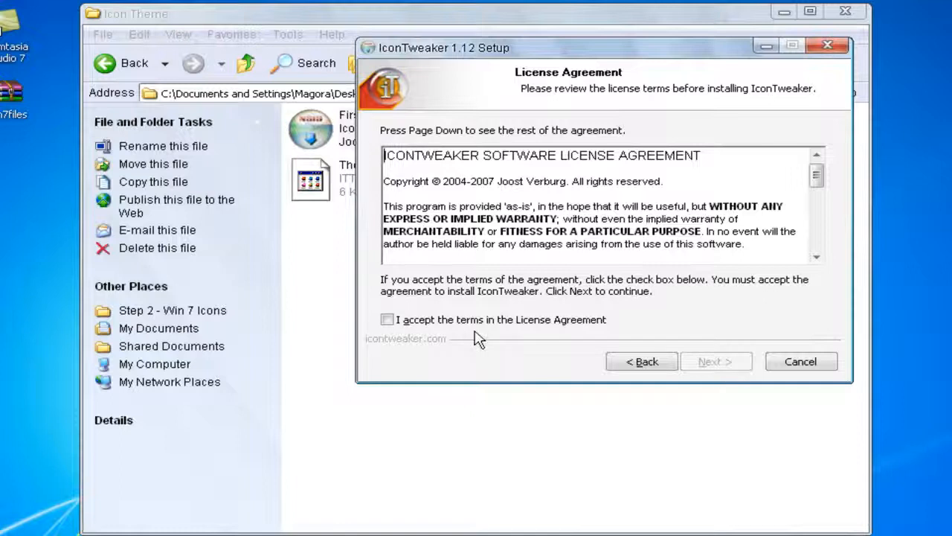
left_click(715, 360)
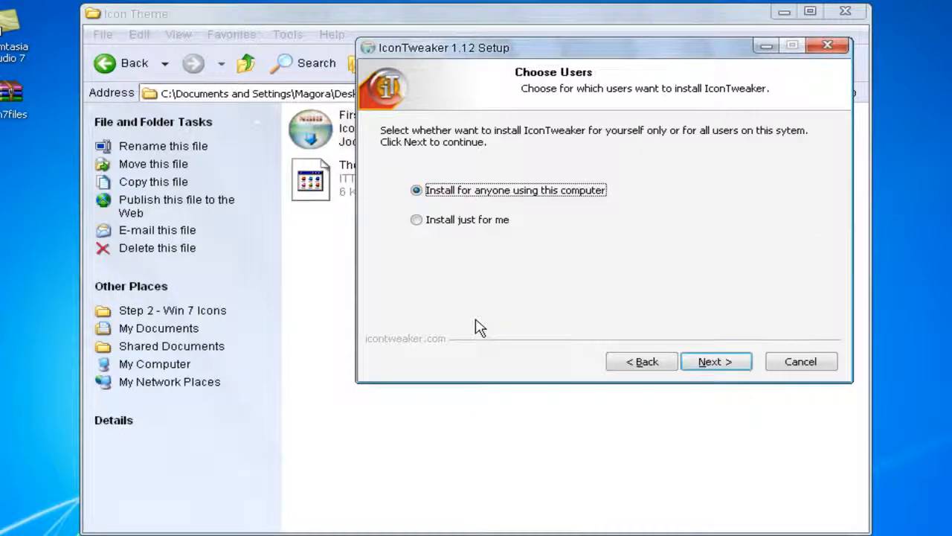
left_click(715, 361)
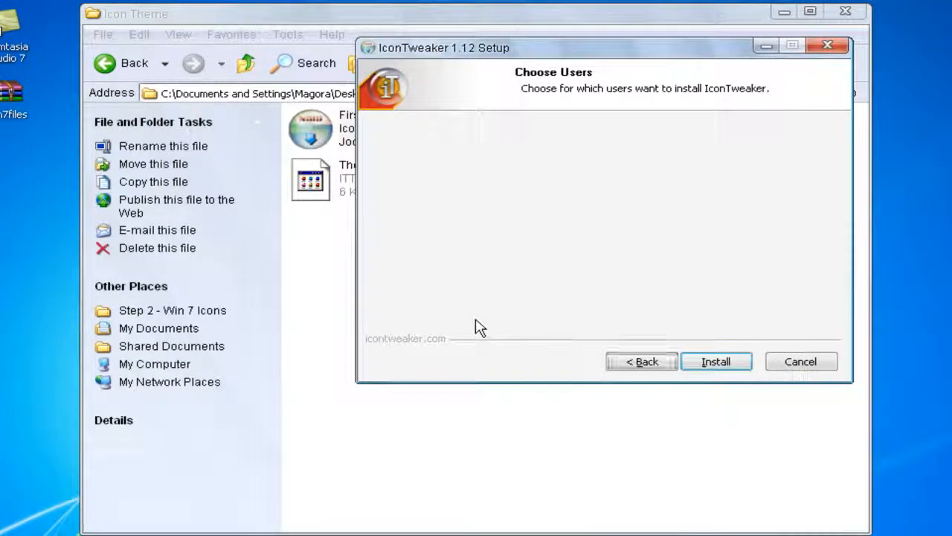
left_click(715, 361)
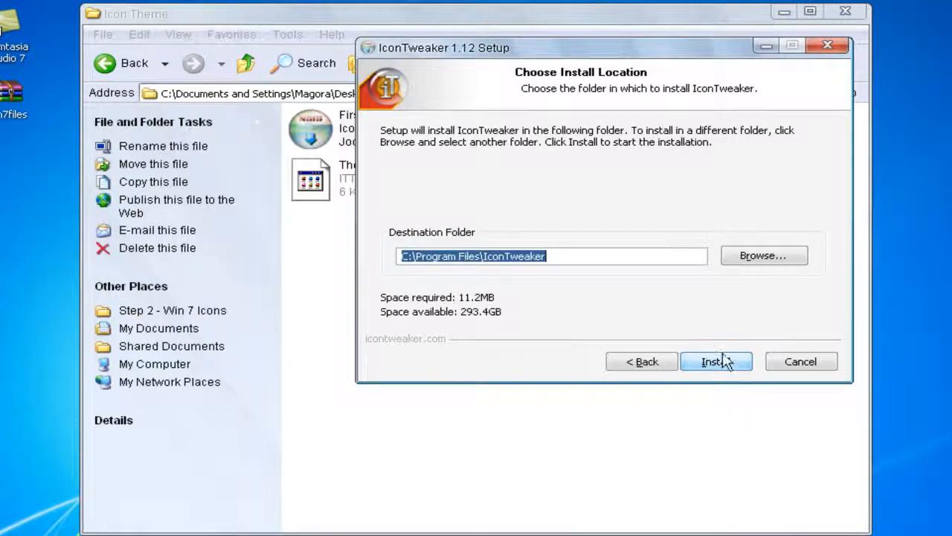
left_click(710, 361)
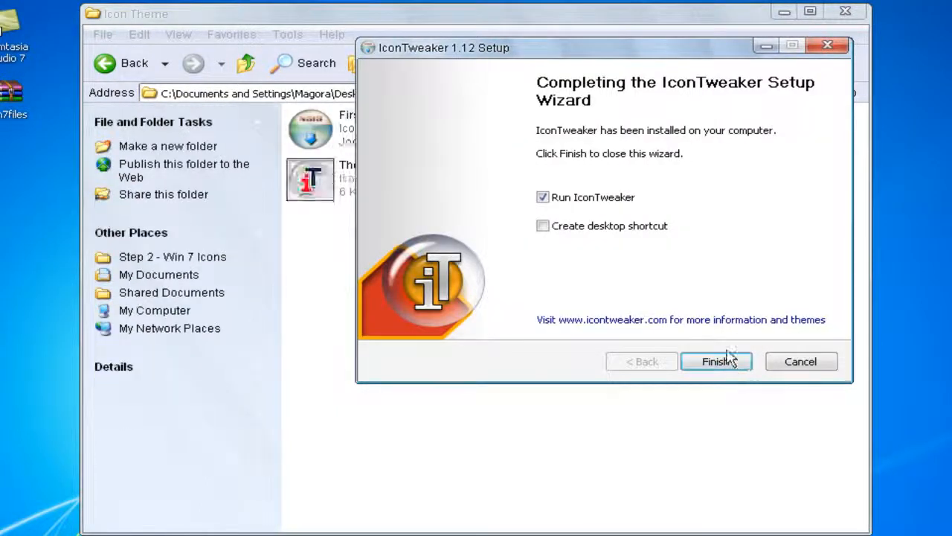
left_click(716, 361)
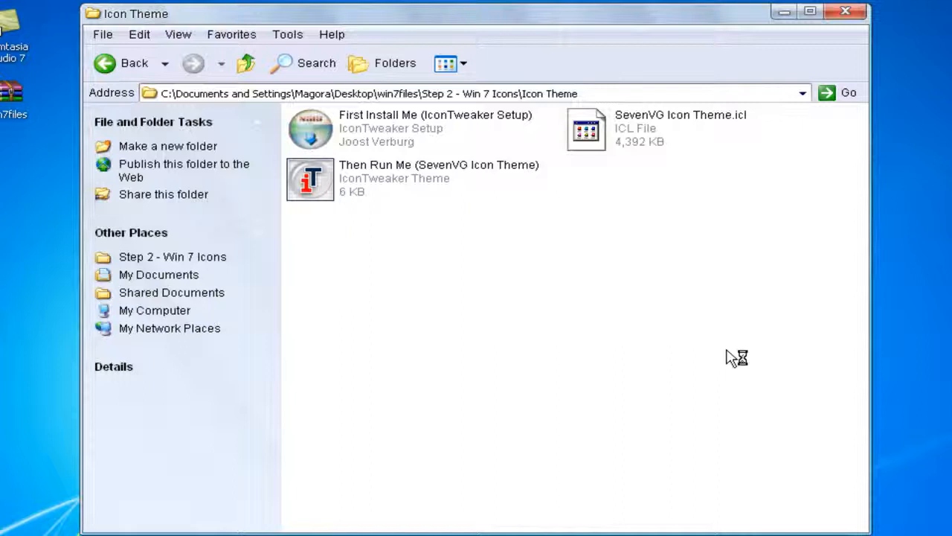
mouse_move(732, 357)
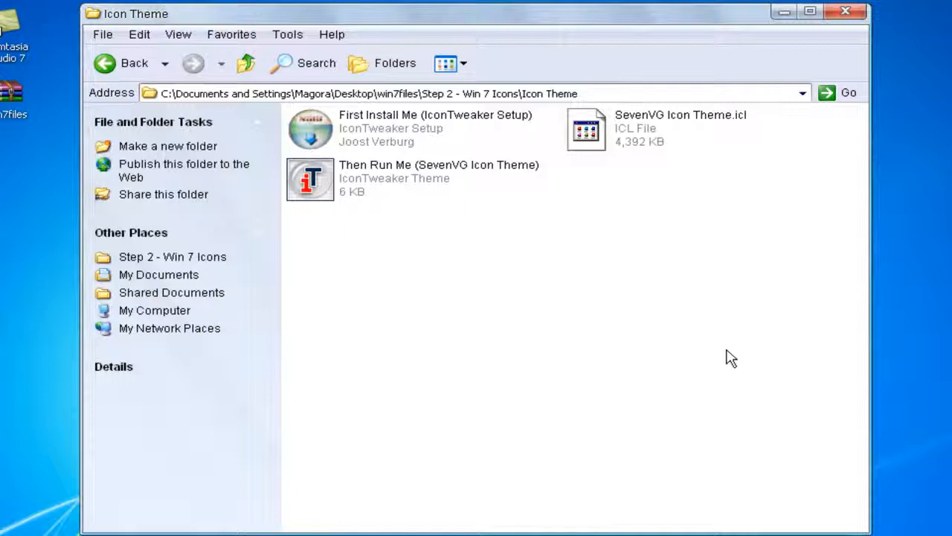
mouse_move(570, 268)
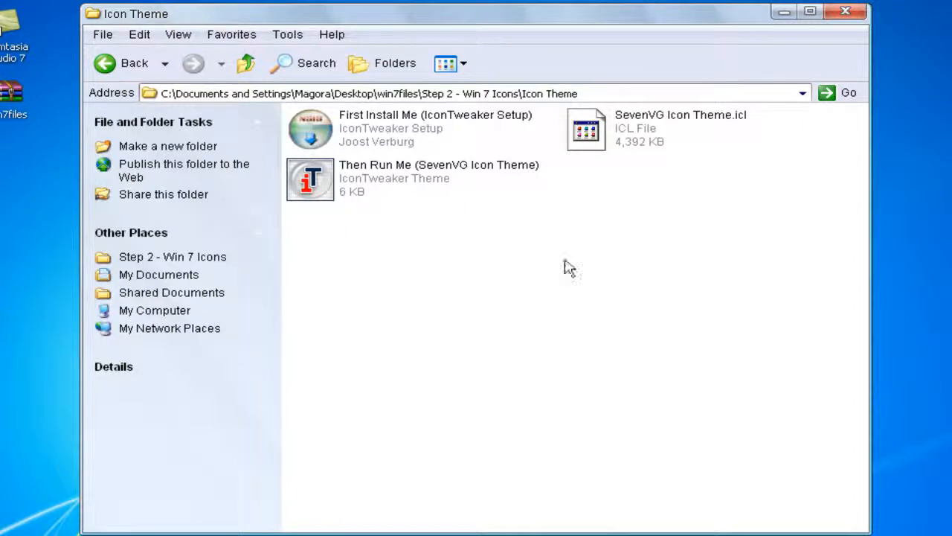
left_click(439, 178)
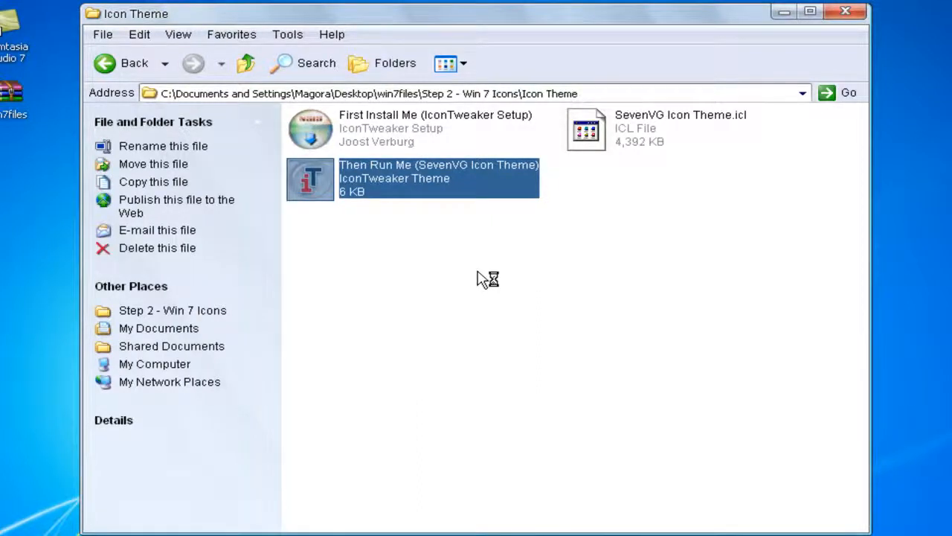
Run 'Then Run Me (SevenVG Icon Theme)' to apply the theme, then close IconTweaker.
left_click(809, 11)
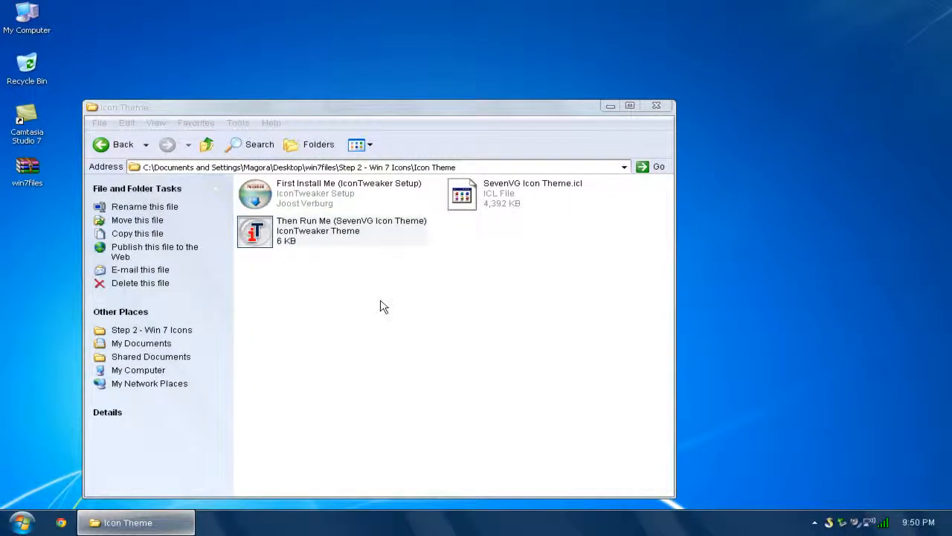
double_click(255, 231)
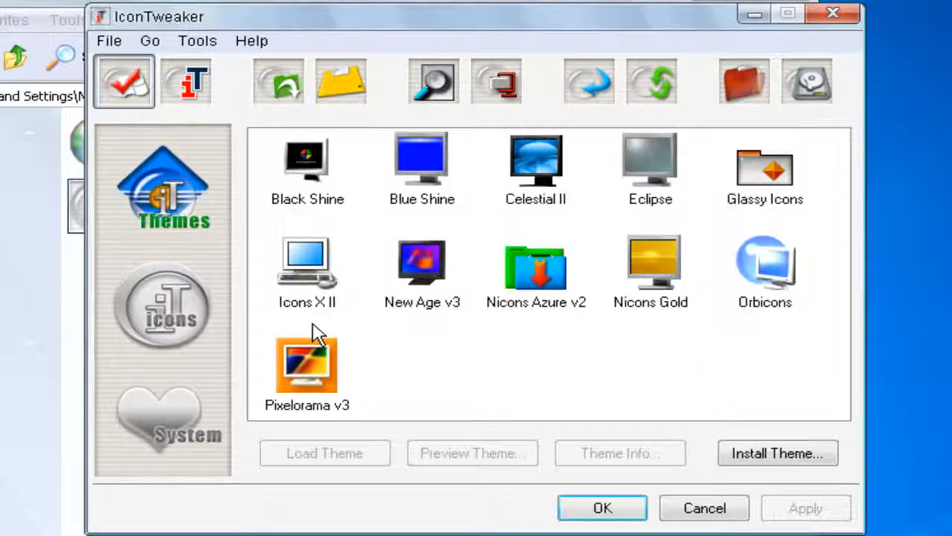
mouse_move(395, 372)
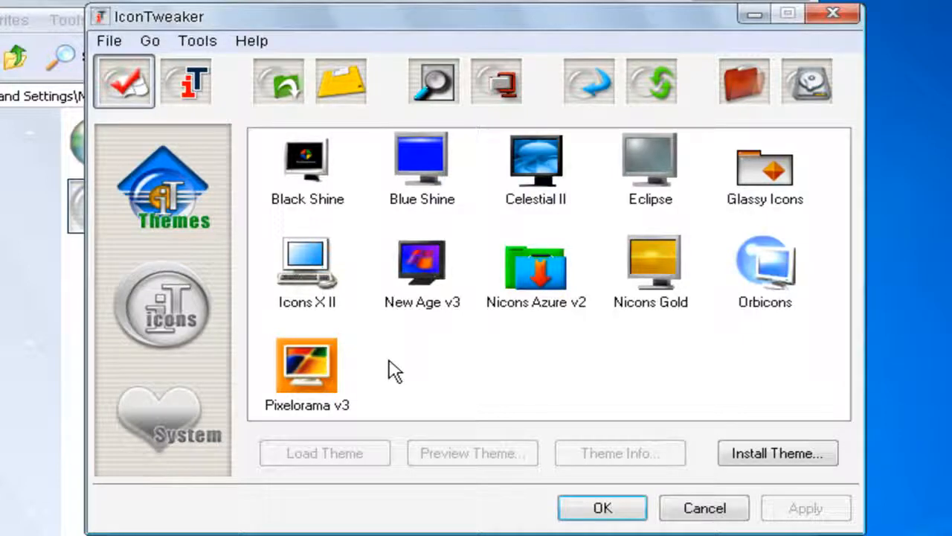
mouse_move(720, 293)
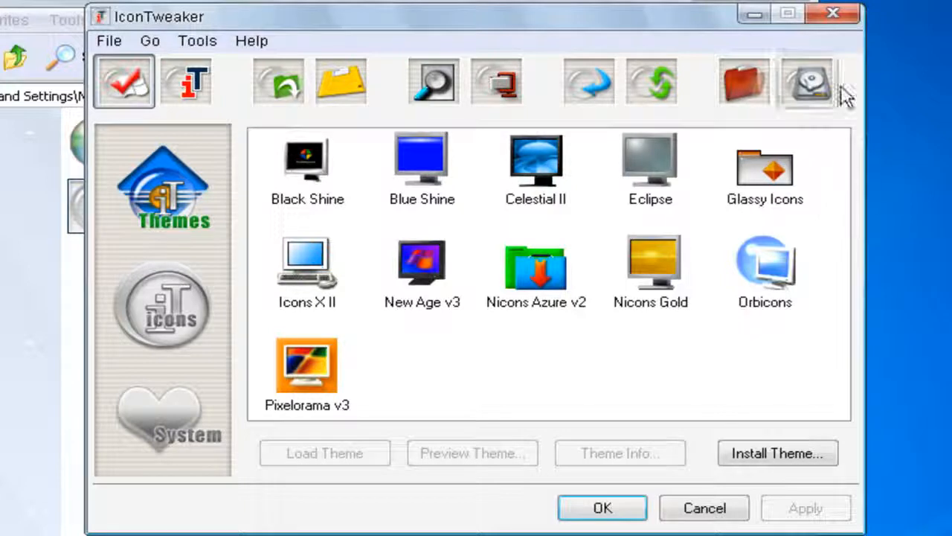
mouse_move(692, 465)
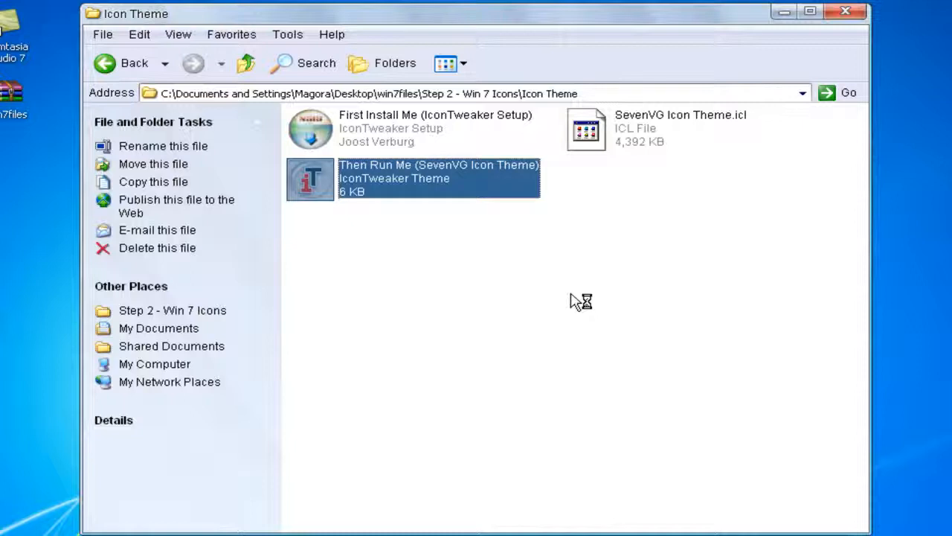
mouse_move(576, 301)
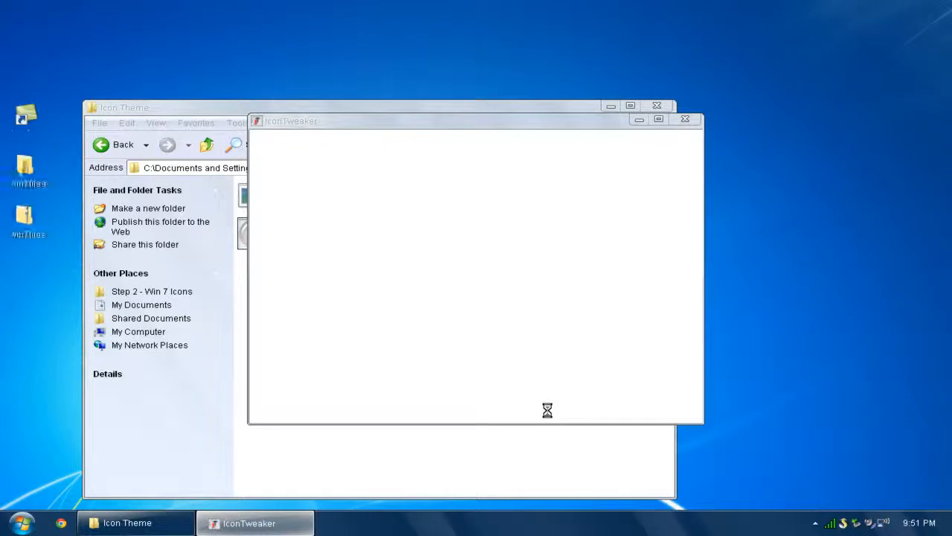
left_click(684, 119)
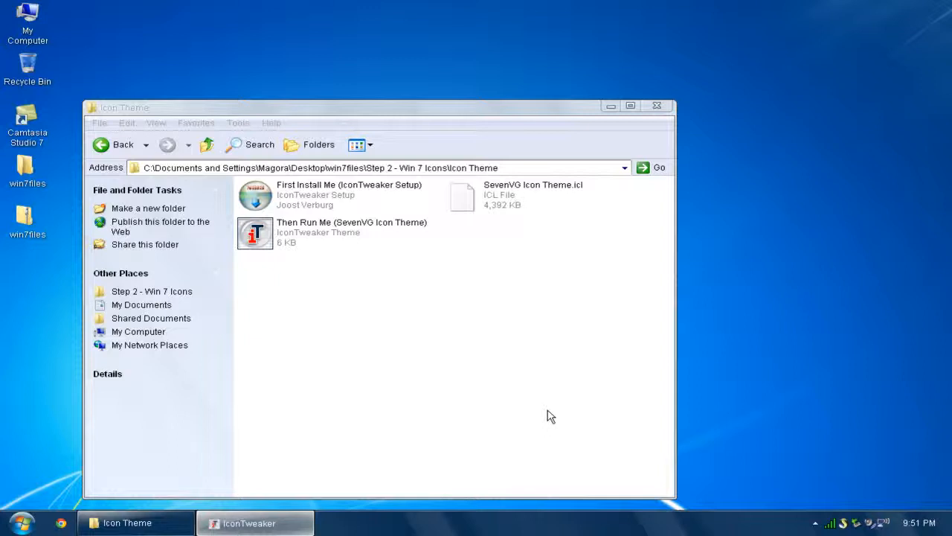
mouse_move(525, 343)
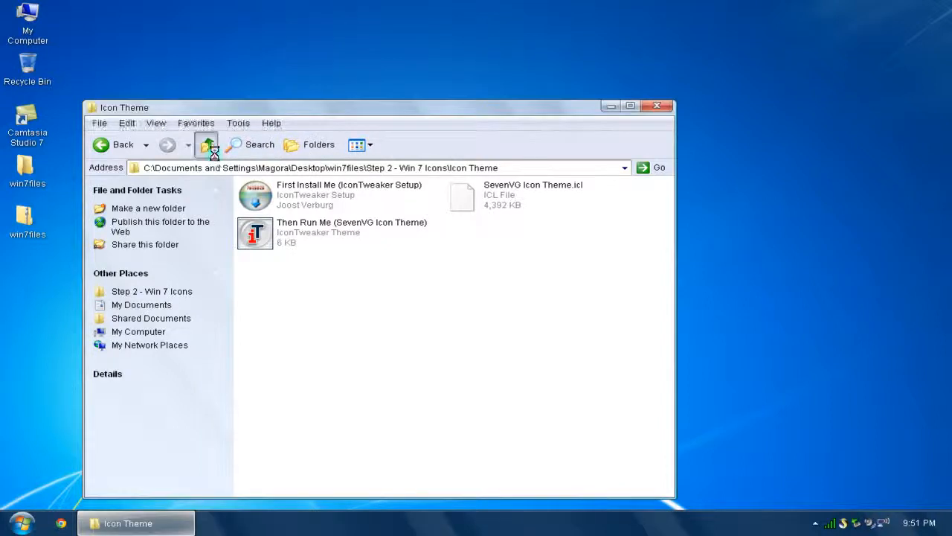
Go up from Step 2 - Win 7 Icons toward win7files to reach Step 6 - Drive Icons.
left_click(207, 145)
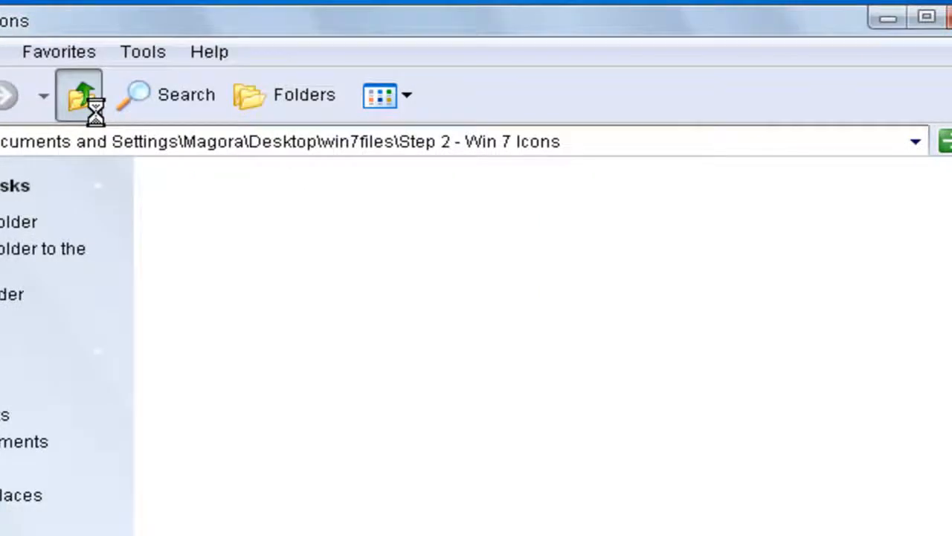
left_click(78, 94)
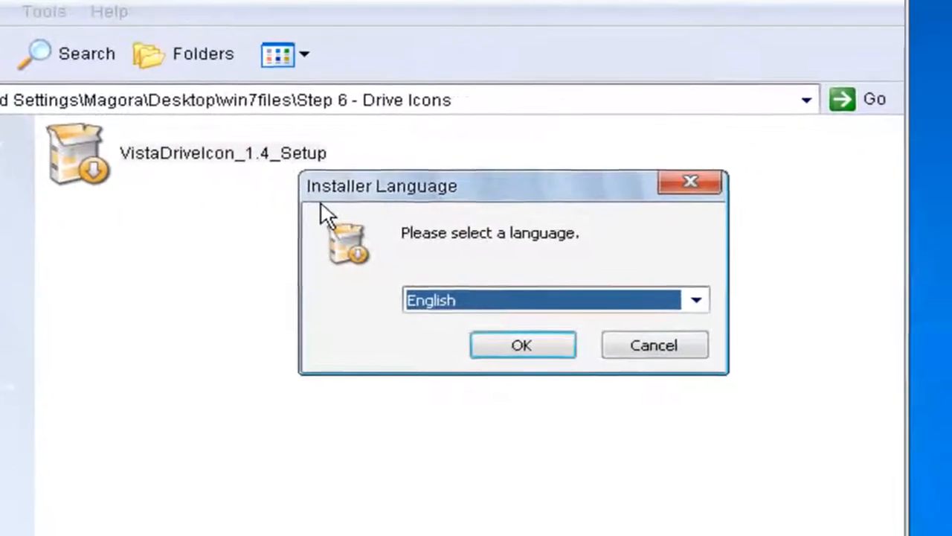
Install Vista Drive Icon 1.4 in English to the default folder, accepting the license.
left_click(521, 344)
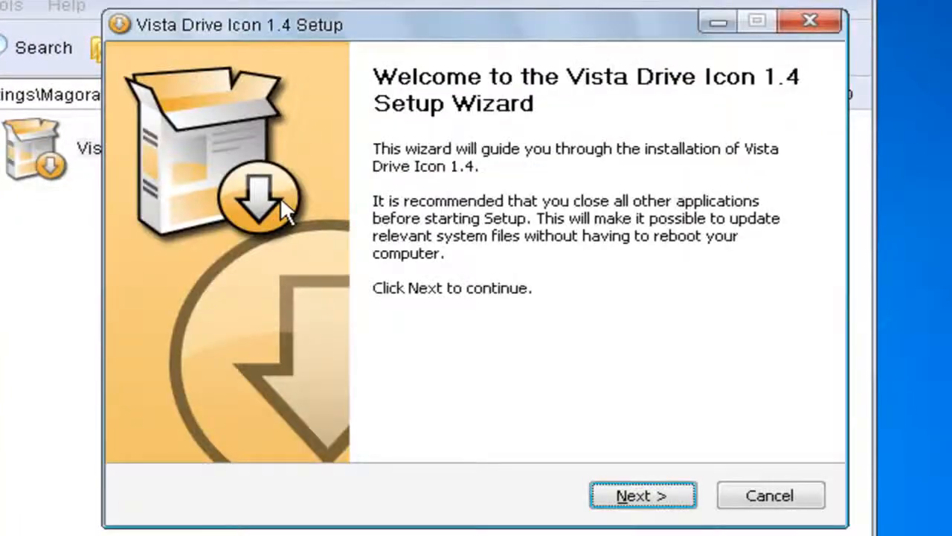
left_click(642, 495)
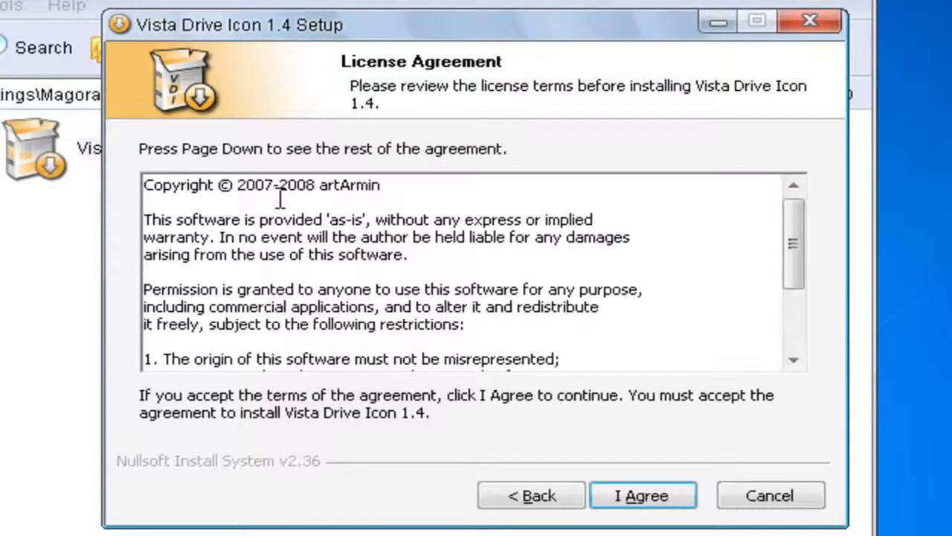
left_click(641, 495)
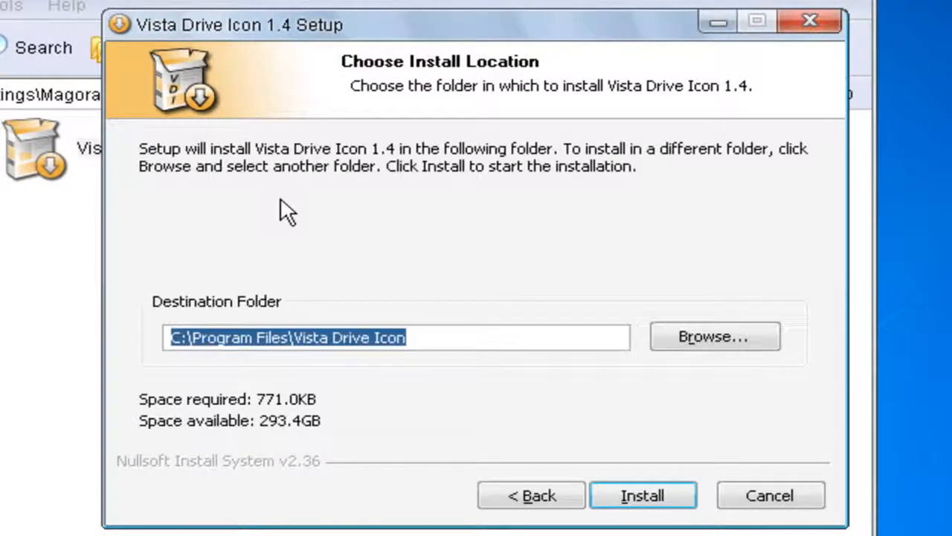
left_click(642, 494)
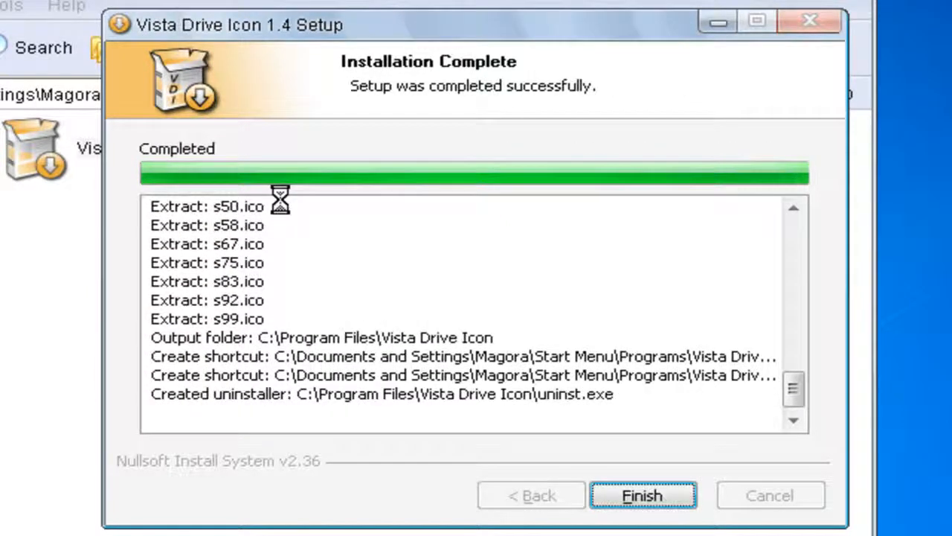
left_click(643, 495)
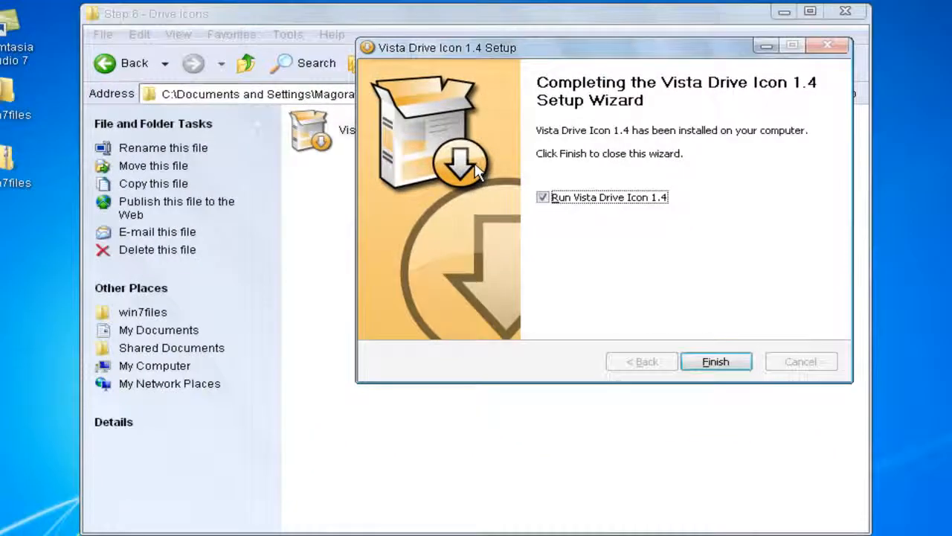
left_click(715, 361)
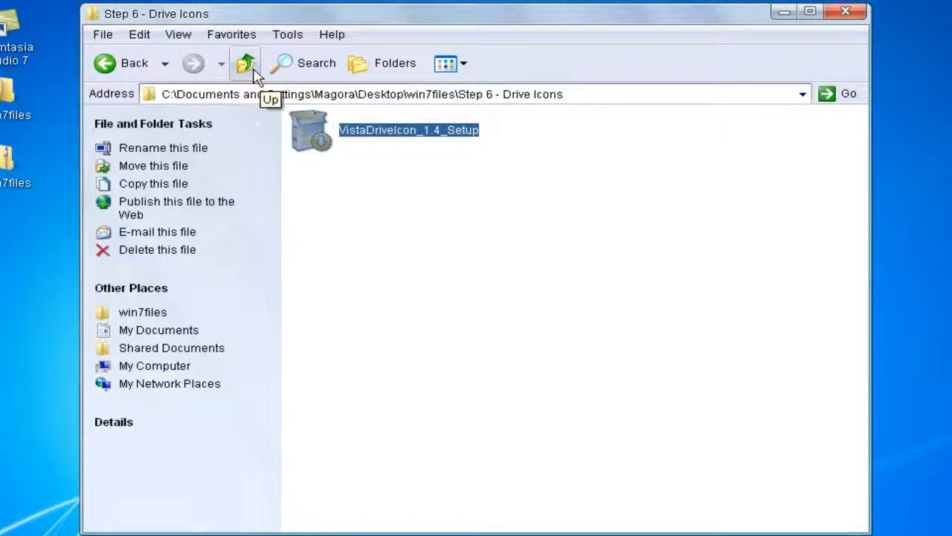
Go up to win7files and view My Computer to check the new drive usage bars.
left_click(245, 63)
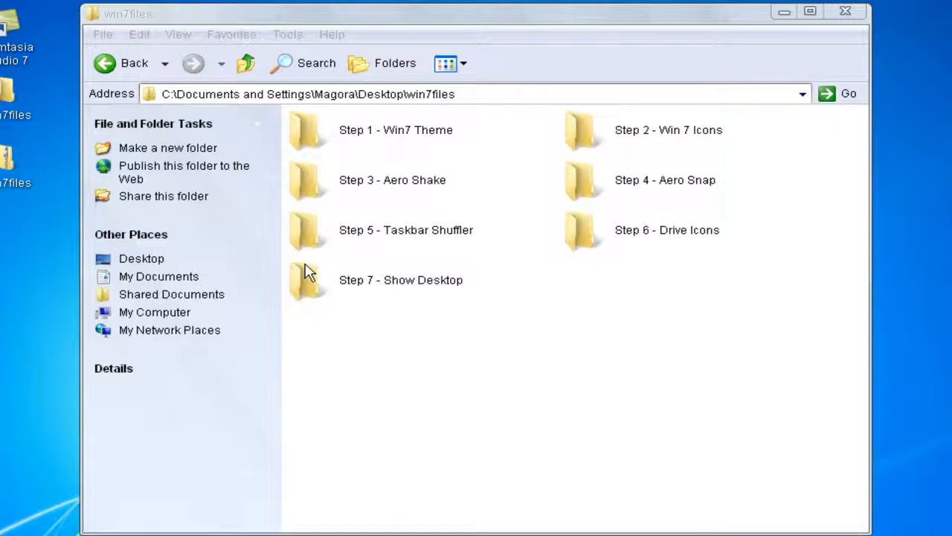
left_click(154, 311)
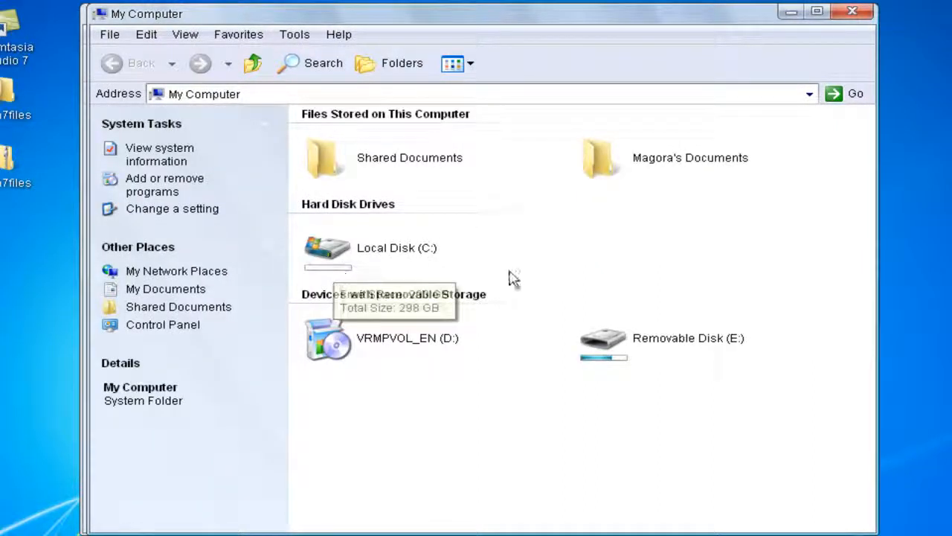
mouse_move(227, 261)
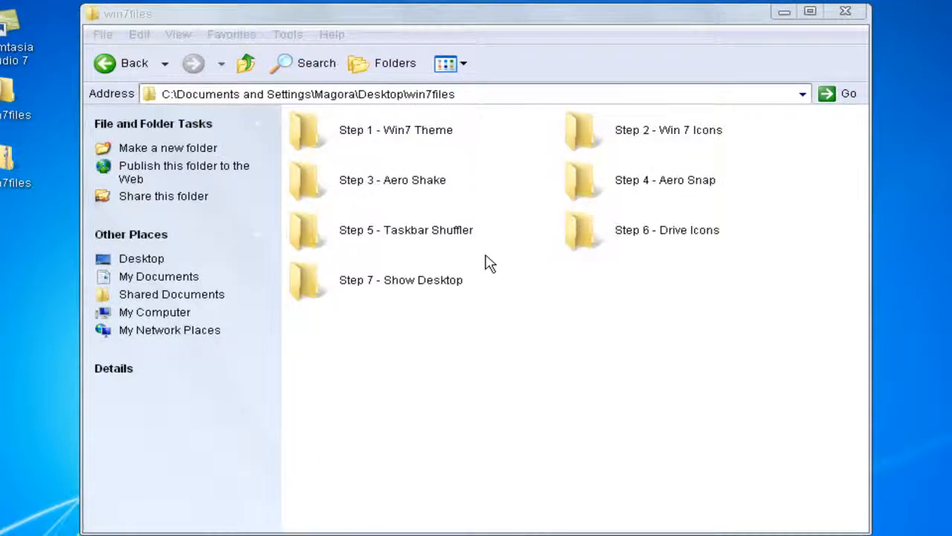
mouse_move(471, 256)
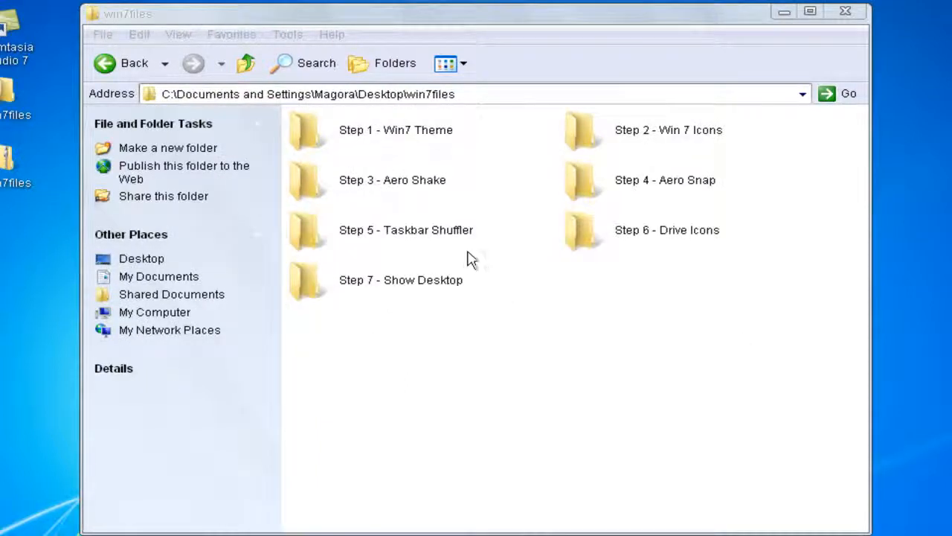
mouse_move(475, 288)
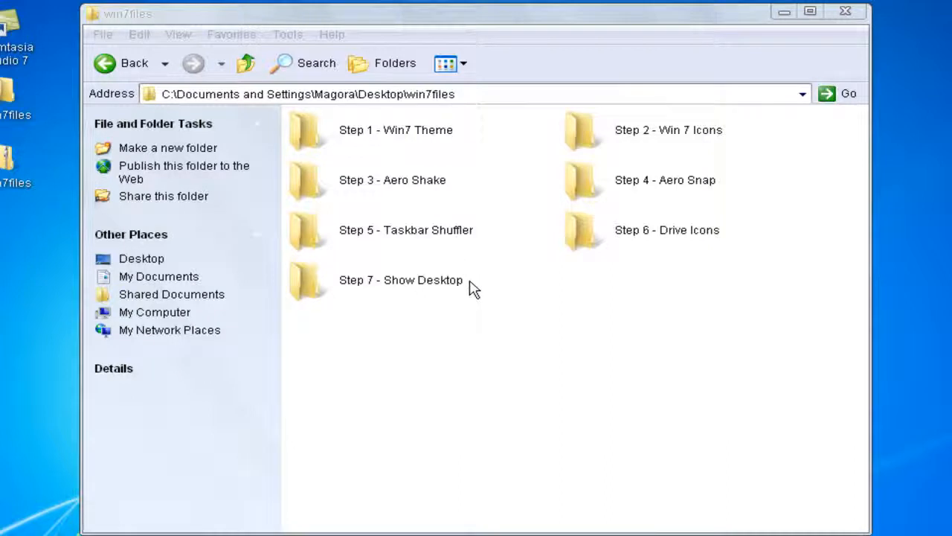
mouse_move(458, 289)
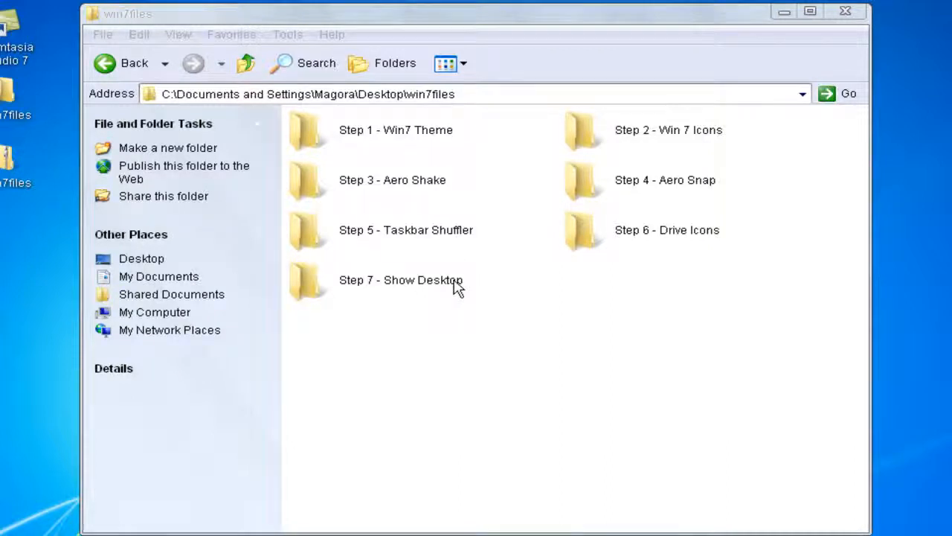
Open Step 7 - Show Desktop, run Show Desktop.exe, and dismiss its initialization error.
left_click(401, 280)
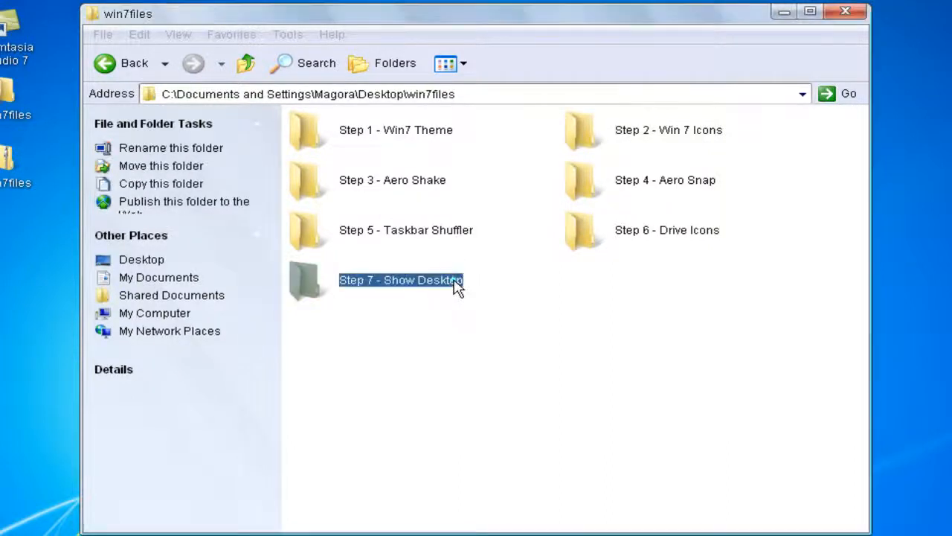
double_click(401, 280)
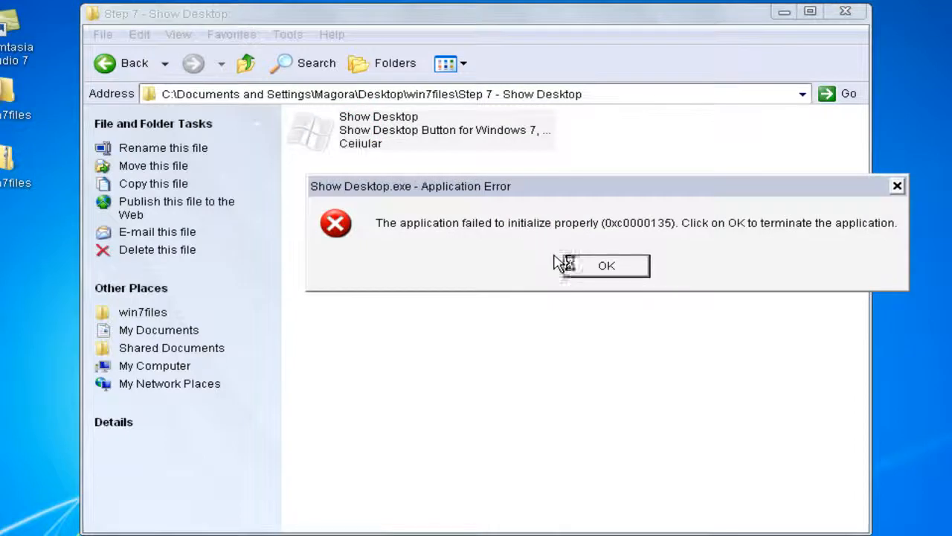
left_click(606, 265)
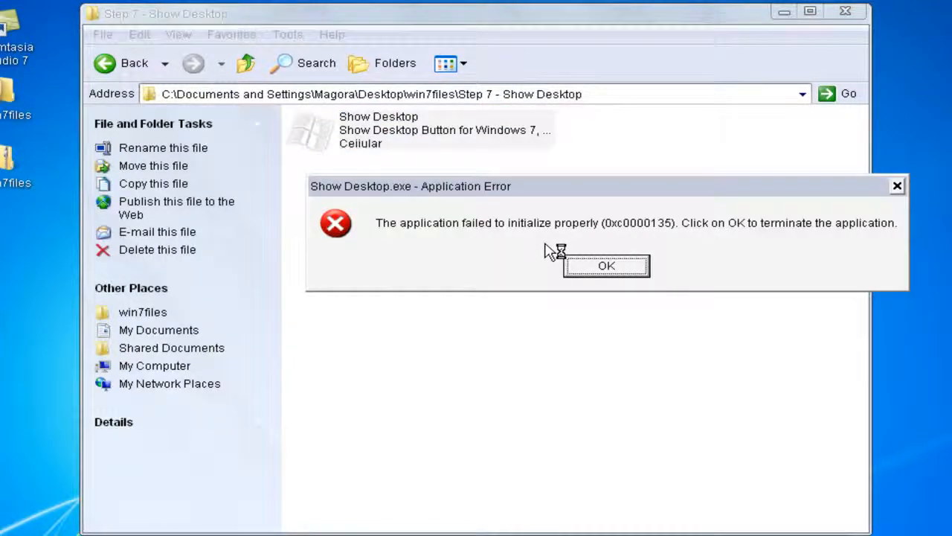
left_click(606, 266)
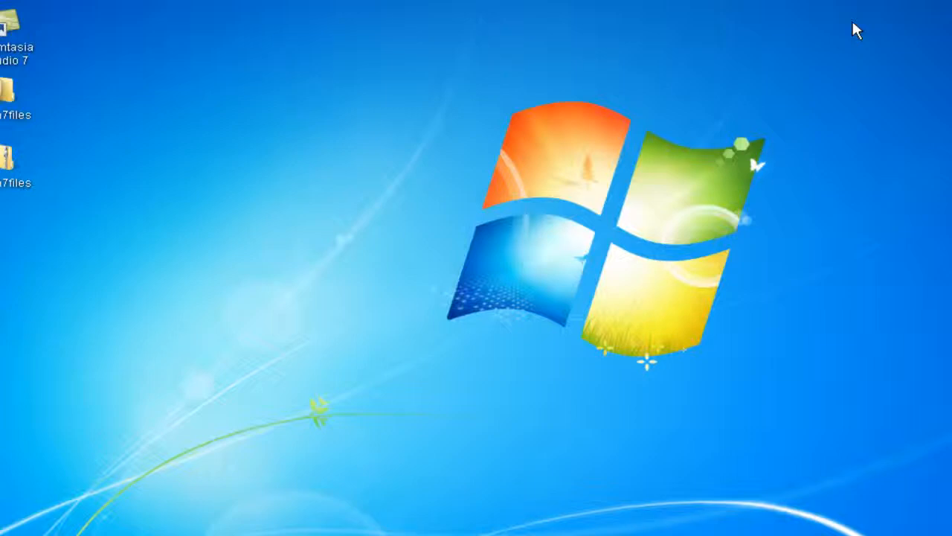
mouse_move(666, 202)
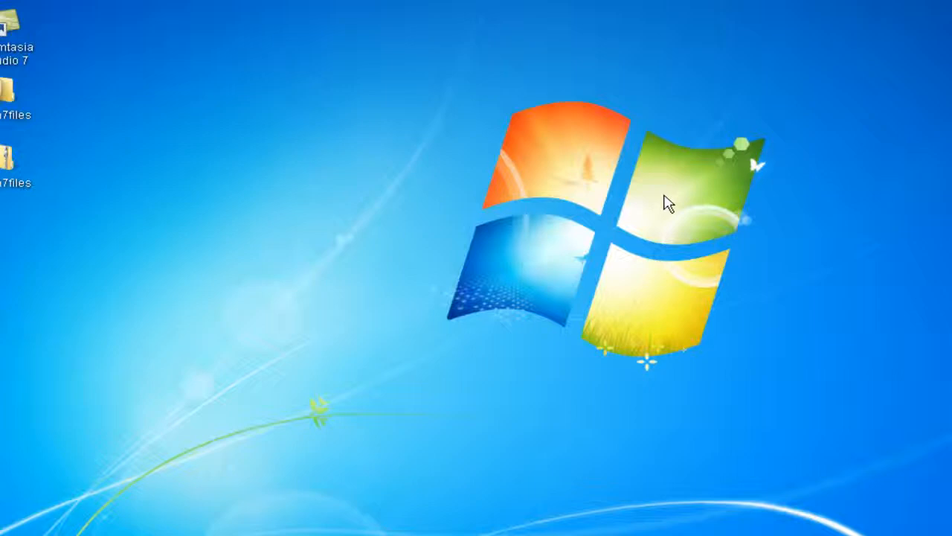